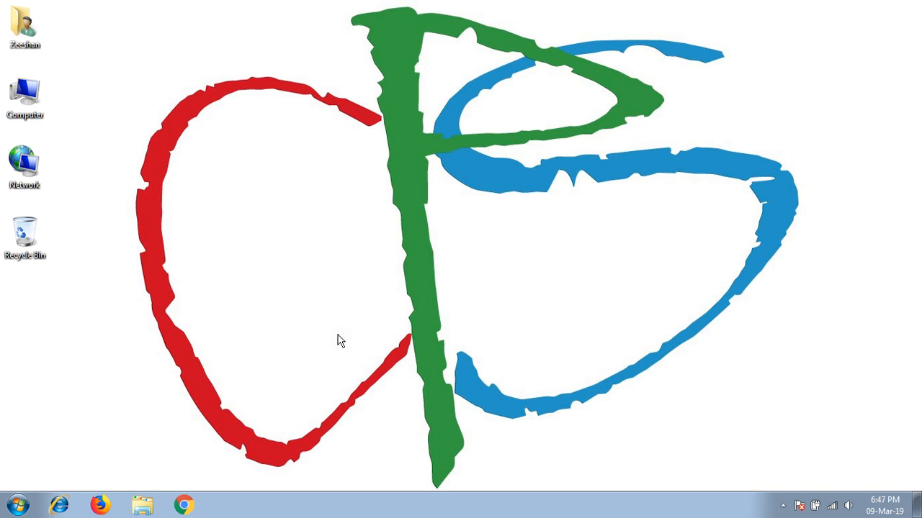
Create a new text document on the desktop named shutdown.bat, accepting the extension change.
{"action": "right_click", "coordinate": [340, 340]}
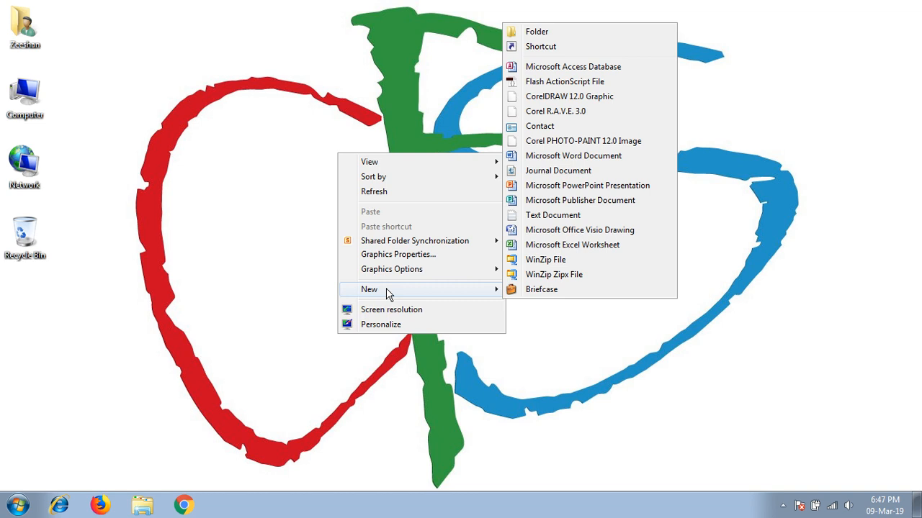
{"action": "mouse_move", "coordinate": [580, 200]}
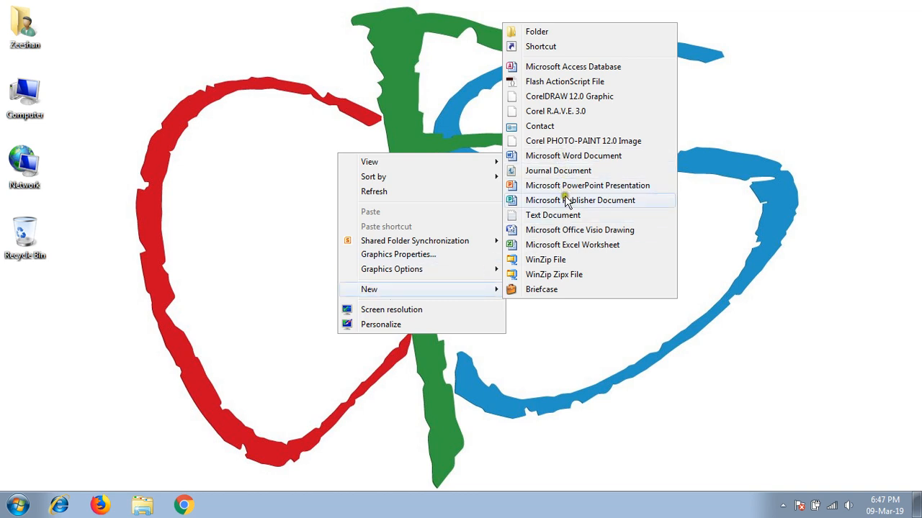
{"action": "mouse_move", "coordinate": [569, 218]}
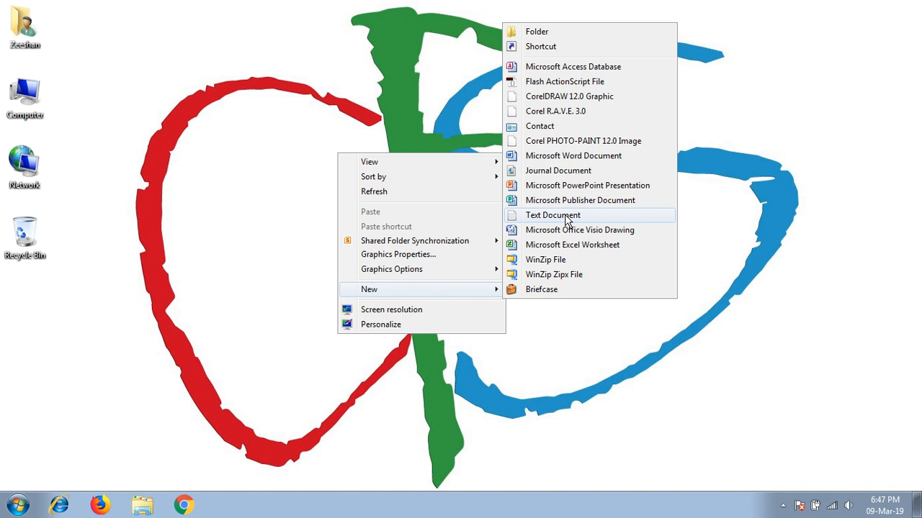
{"action": "left_click", "coordinate": [551, 215]}
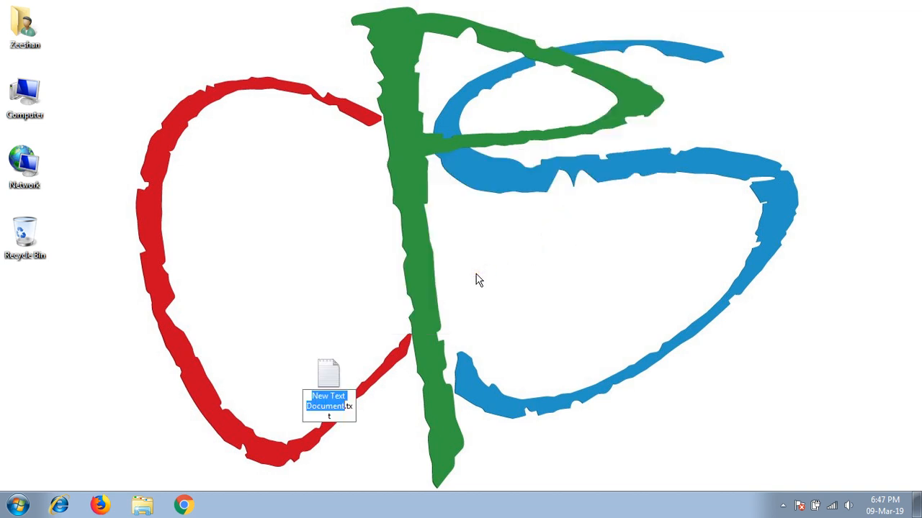
{"action": "type", "text": "shutdown.bat"}
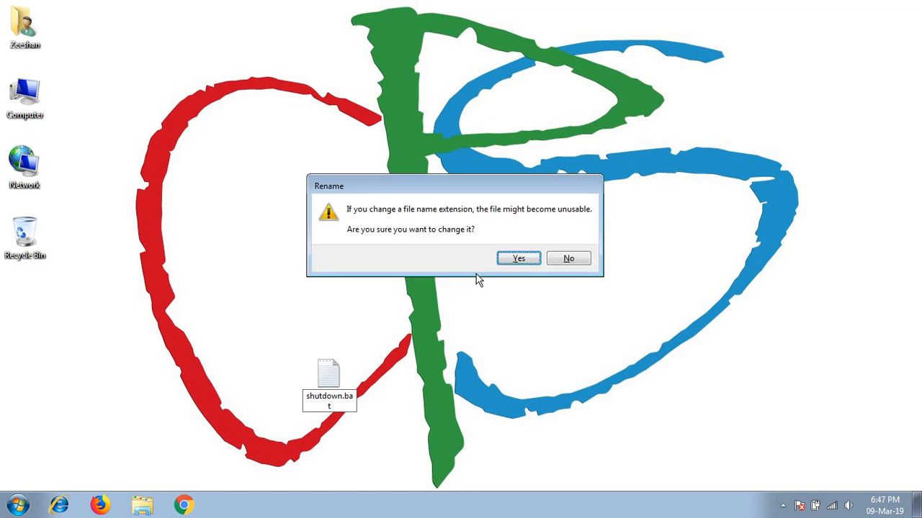
{"action": "left_click", "coordinate": [517, 258]}
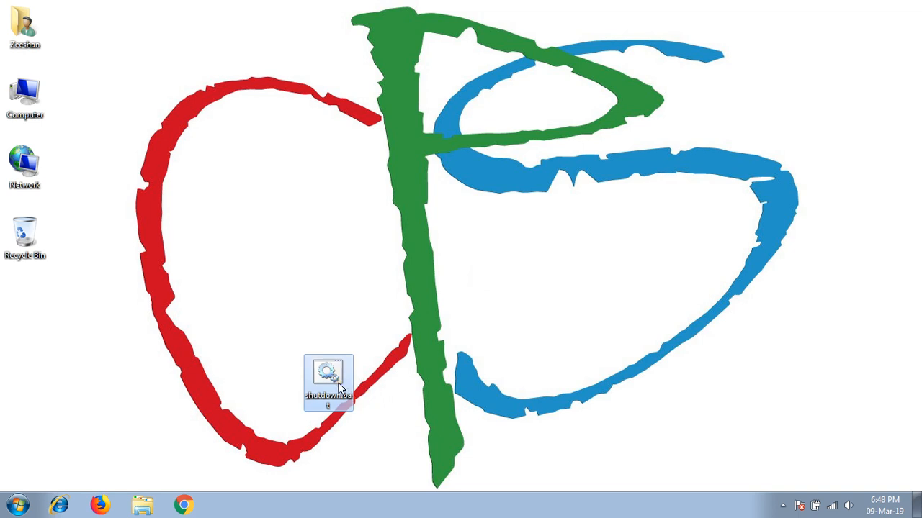
{"action": "right_click", "coordinate": [329, 379]}
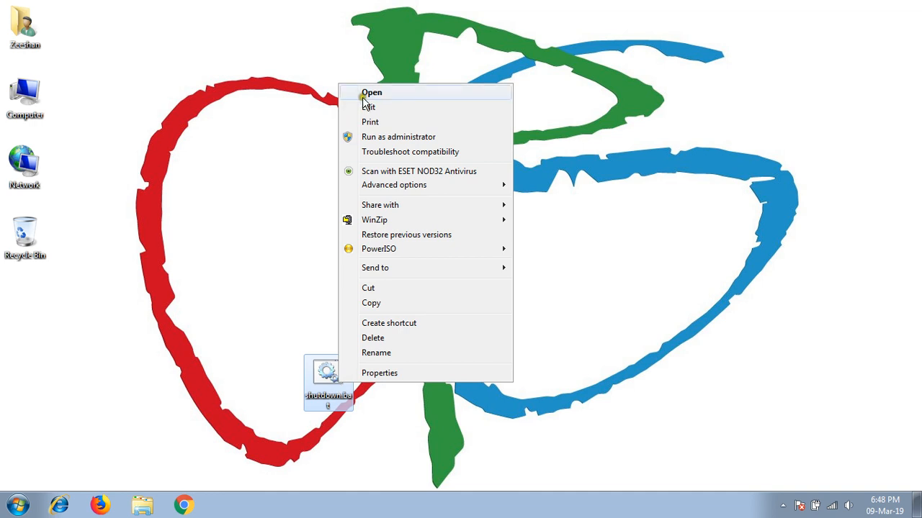
{"action": "left_click", "coordinate": [372, 92]}
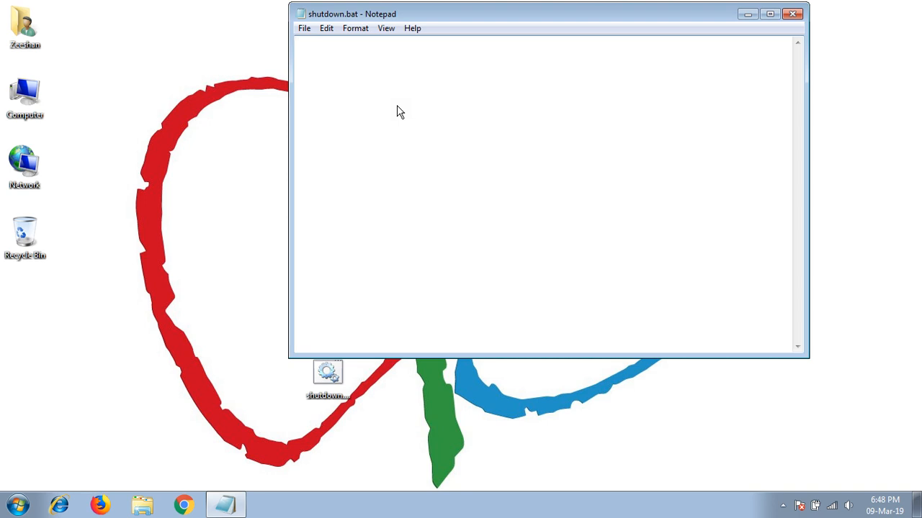
{"action": "type", "text": "@"}
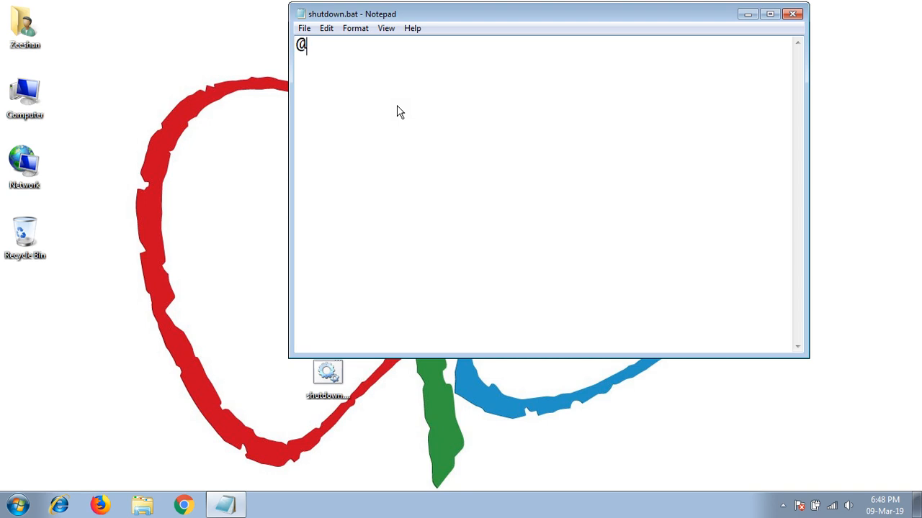
{"action": "type", "text": "e"}
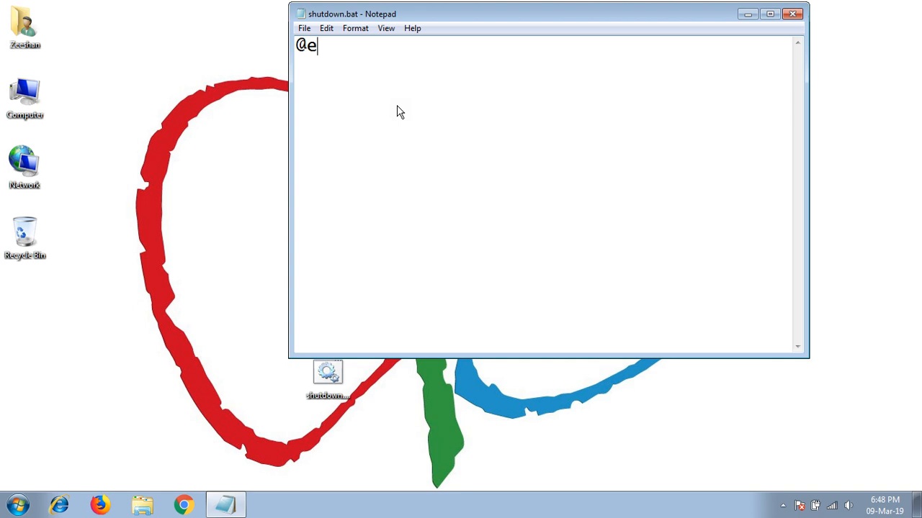
{"action": "type", "text": "cho O"}
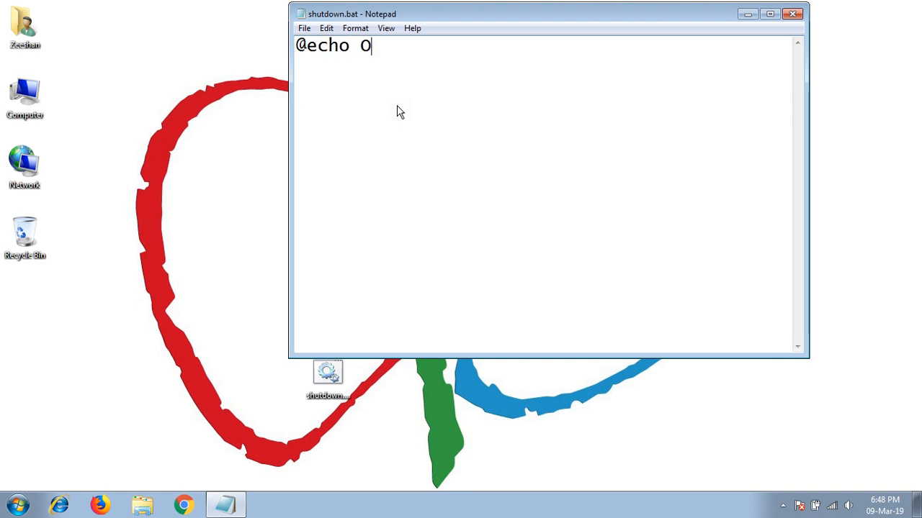
{"action": "type", "text": "FF"}
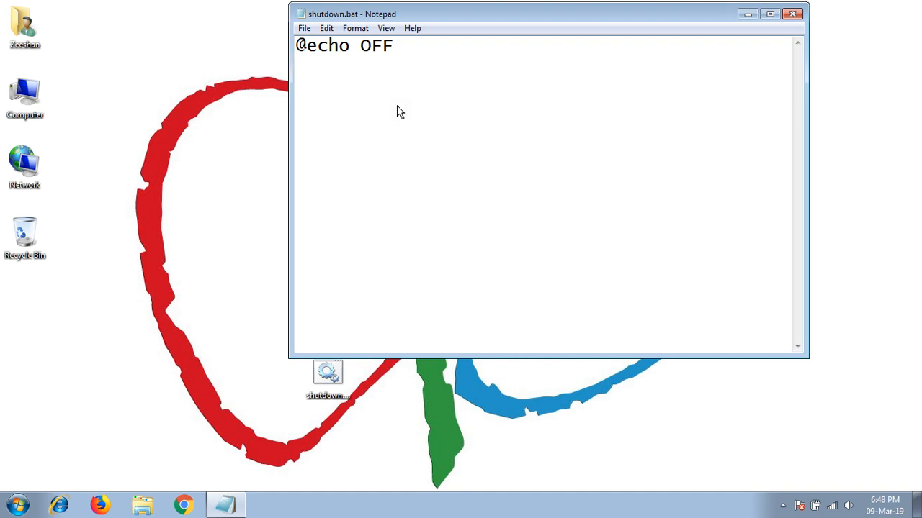
{"action": "type", "text": "shutdo"}
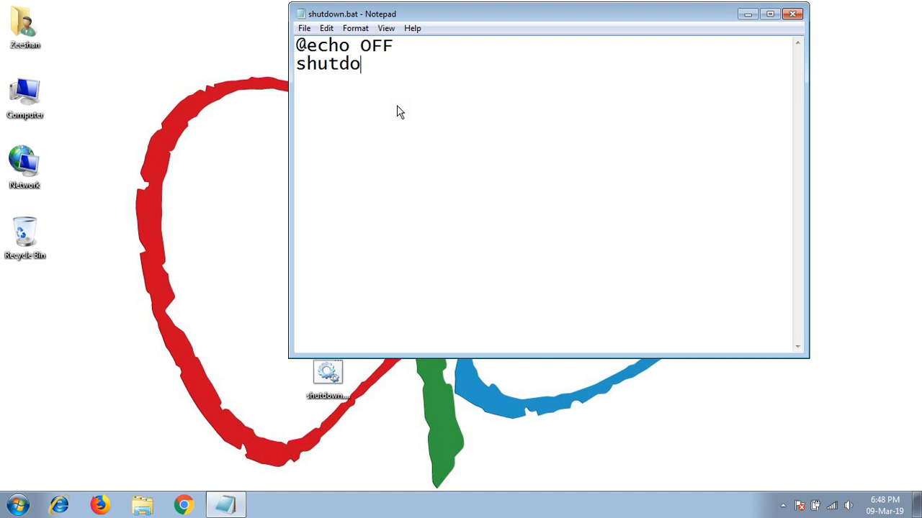
{"action": "type", "text": "wn /s"}
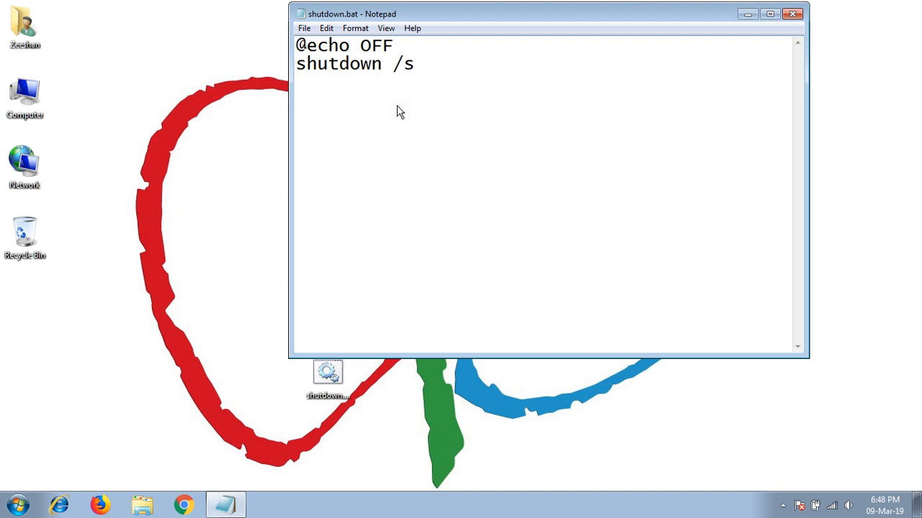
{"action": "type", "text": "/f /t"}
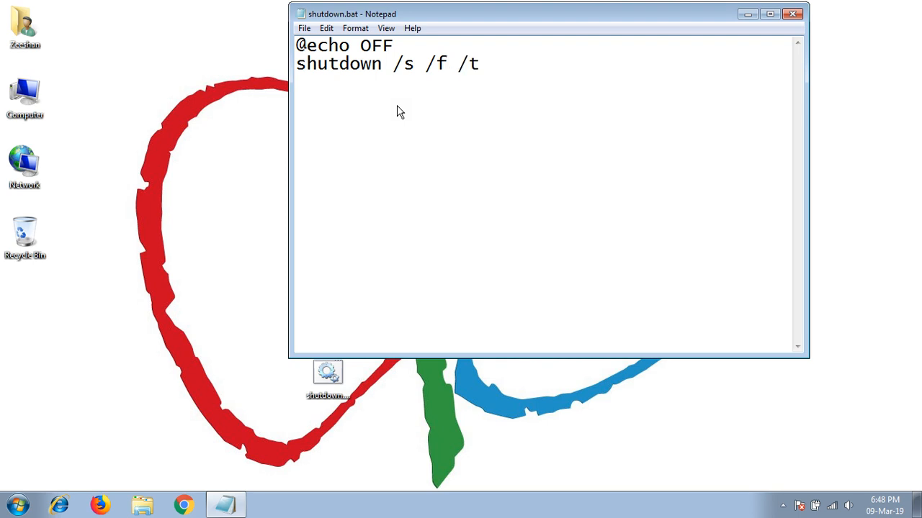
{"action": "type", "text": "0"}
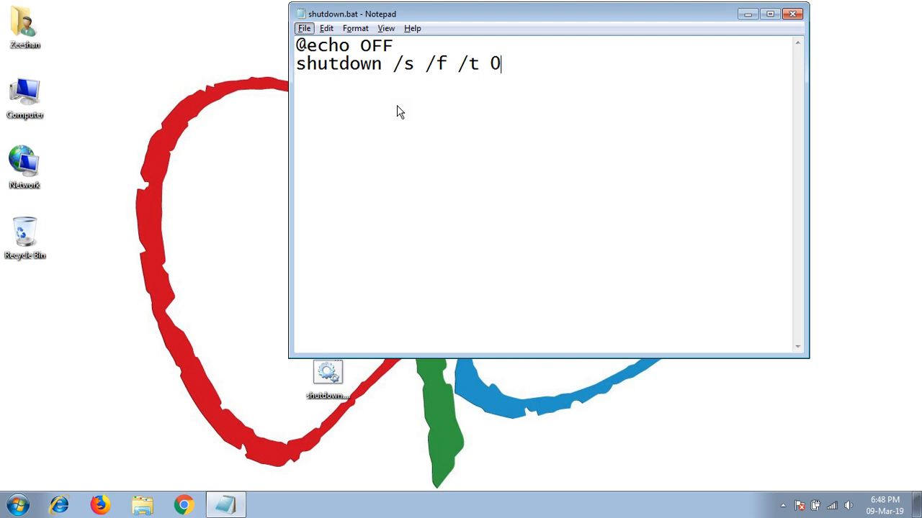
Save the batch file and exit Notepad.
{"action": "left_click", "coordinate": [304, 28]}
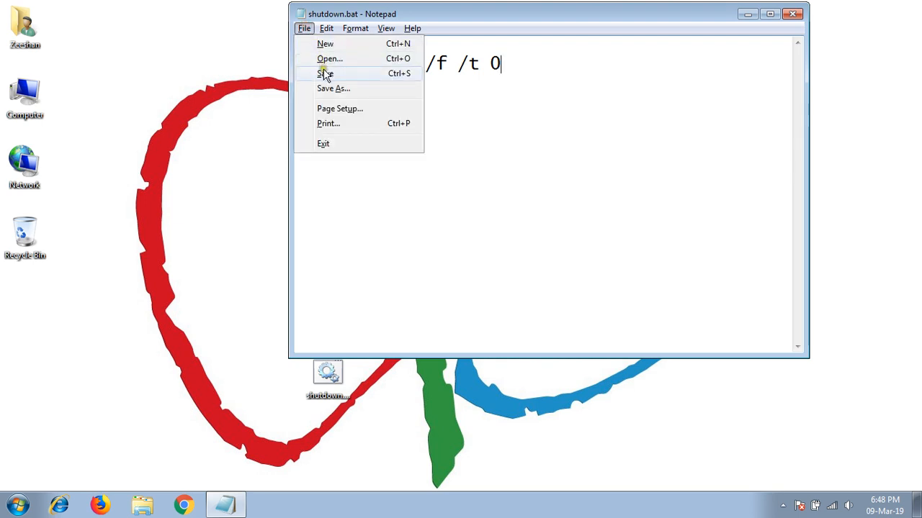
{"action": "left_click", "coordinate": [324, 73]}
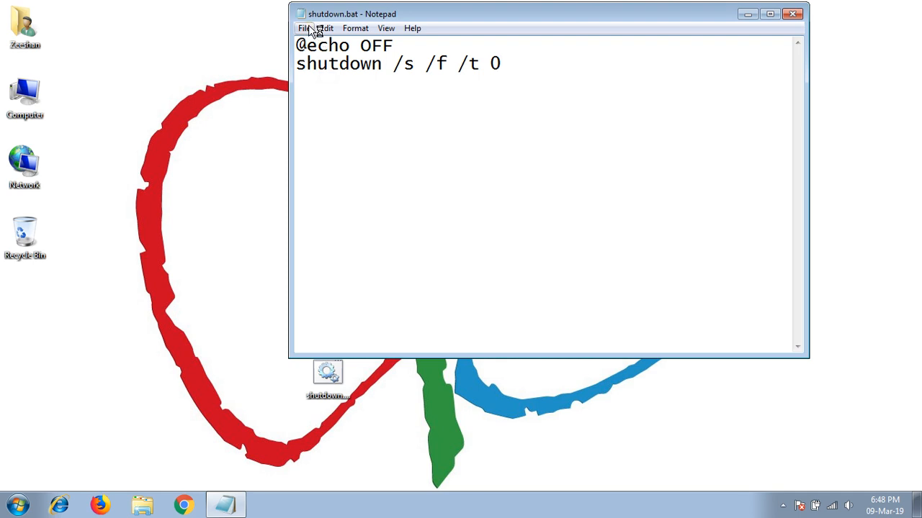
{"action": "left_click", "coordinate": [305, 28]}
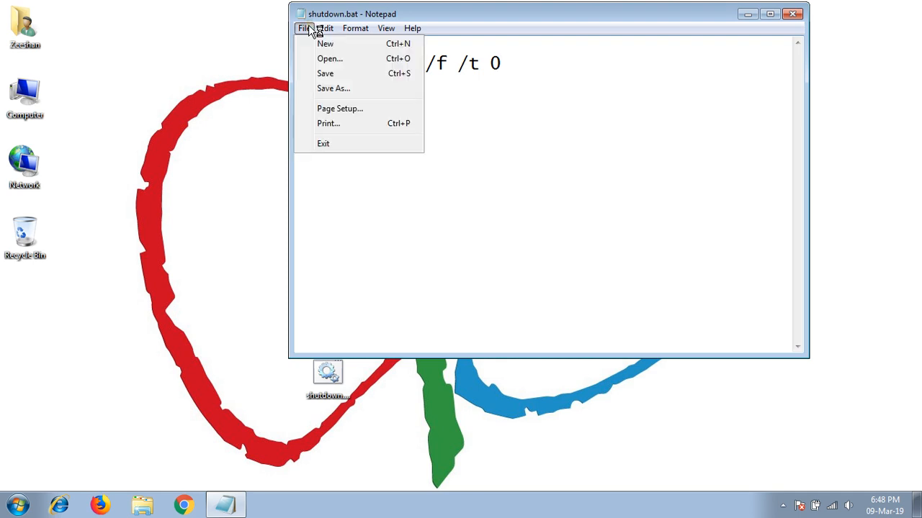
{"action": "mouse_move", "coordinate": [323, 143]}
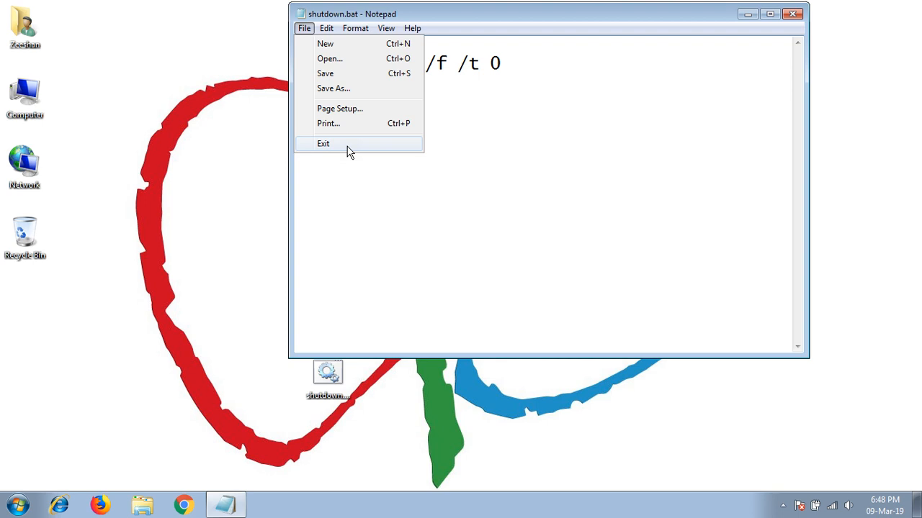
{"action": "left_click", "coordinate": [323, 144]}
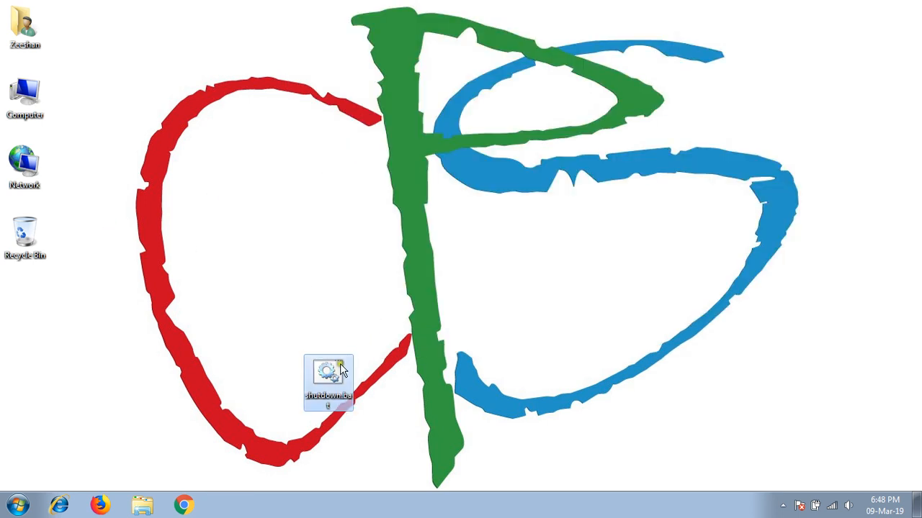
Move shutdown.bat below the Recycle Bin, then launch Task Scheduler from a Start search for 'task'.
{"action": "left_click_drag", "start_coordinate": [329, 378], "coordinate": [25, 309]}
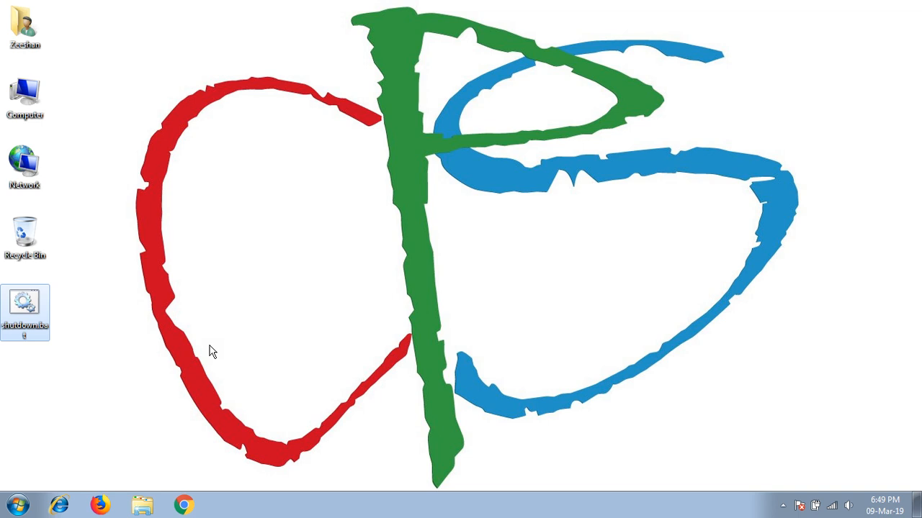
{"action": "mouse_move", "coordinate": [186, 362]}
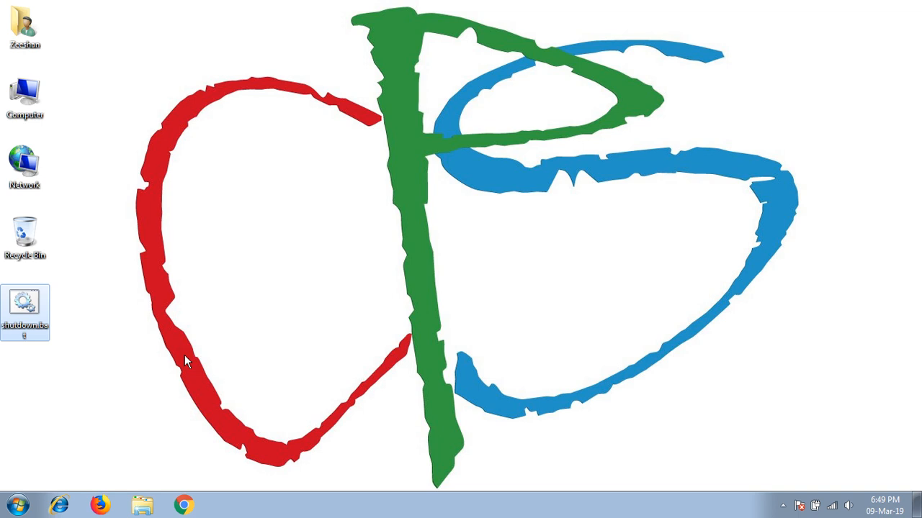
{"action": "left_click", "coordinate": [18, 504]}
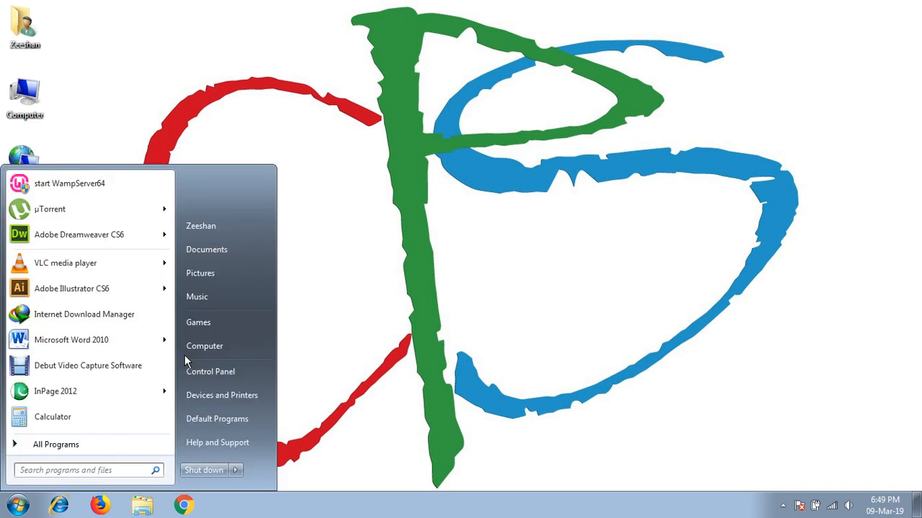
{"action": "type", "text": "task"}
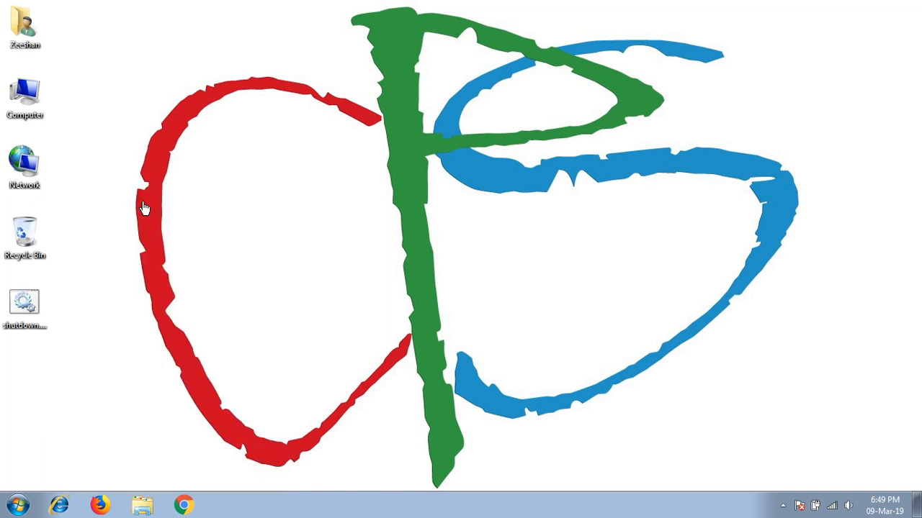
{"action": "mouse_move", "coordinate": [285, 205]}
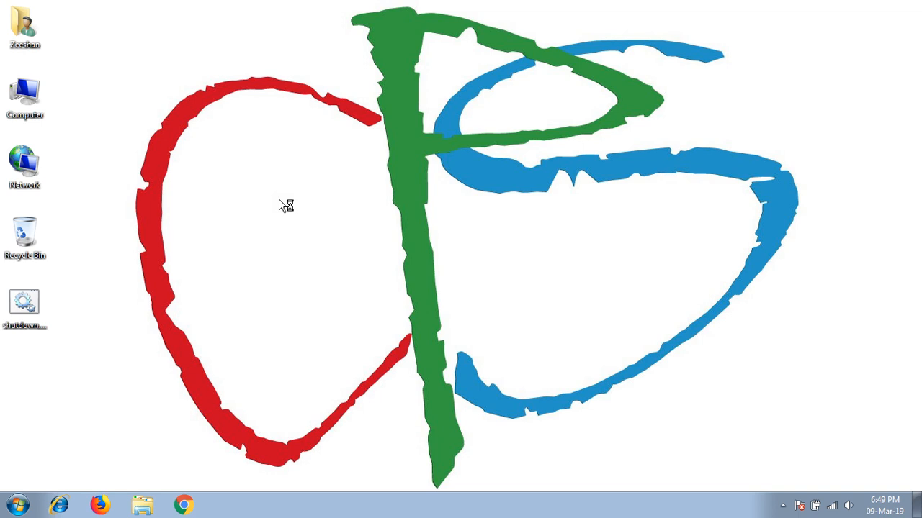
{"action": "left_click", "coordinate": [225, 504]}
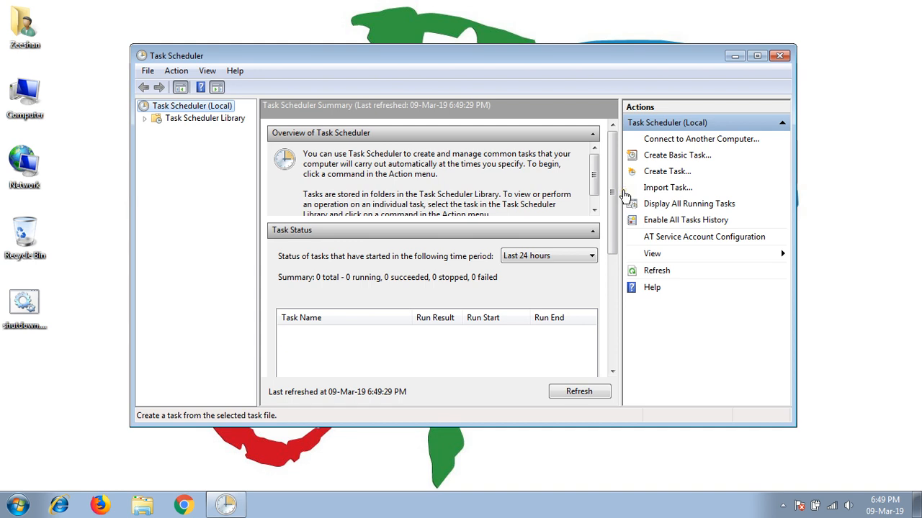
{"action": "mouse_move", "coordinate": [225, 272]}
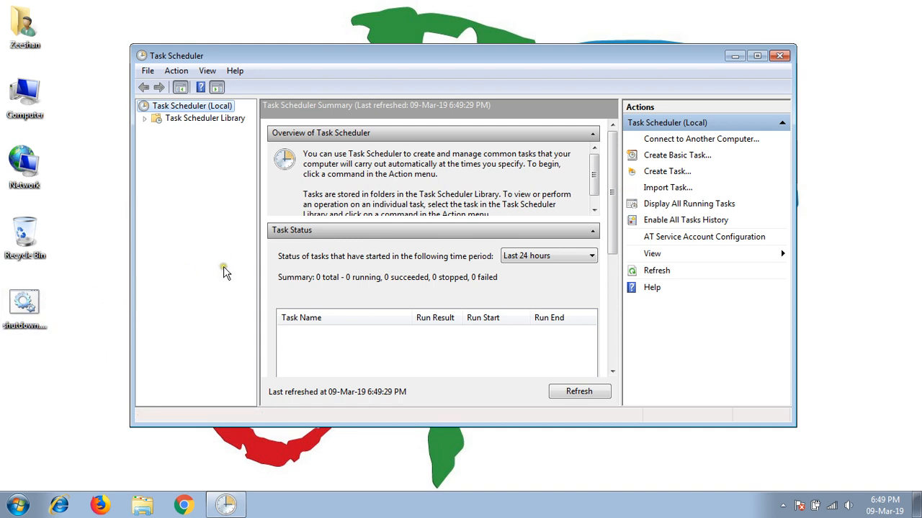
{"action": "mouse_move", "coordinate": [666, 175]}
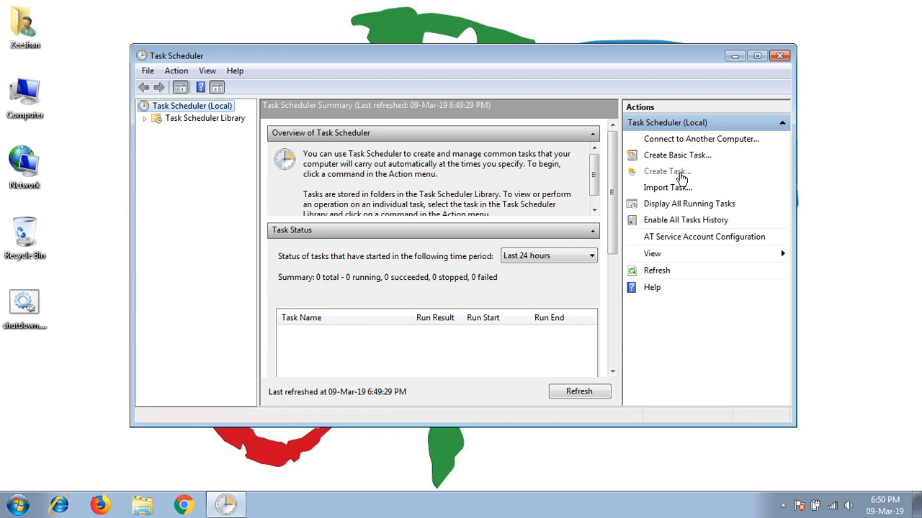
Create a task named 'shutdown' with description 'This action will shutdown my computer.'.
{"action": "left_click", "coordinate": [666, 171]}
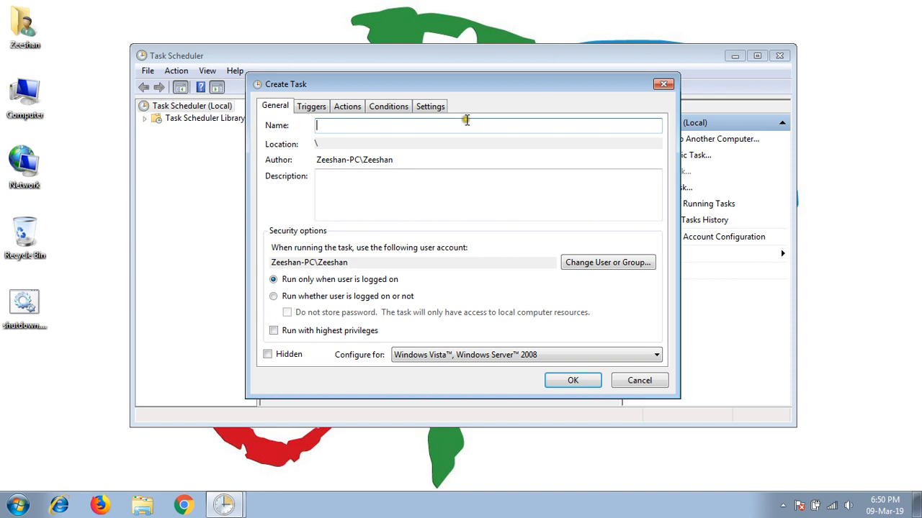
{"action": "type", "text": "shi"}
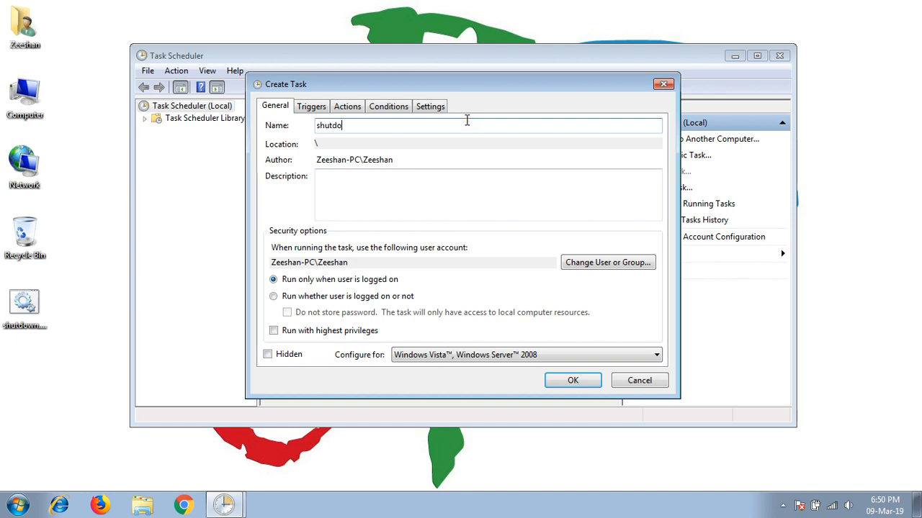
{"action": "type", "text": "wn"}
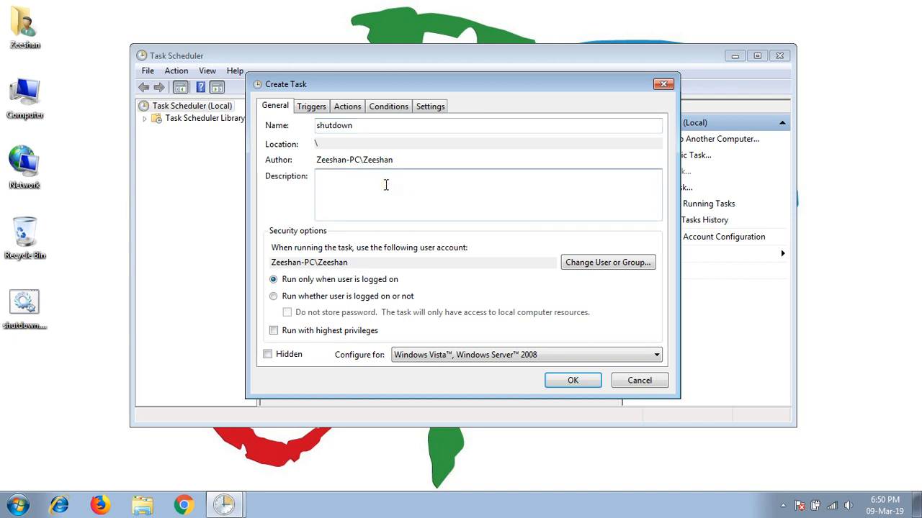
{"action": "left_click", "coordinate": [385, 185]}
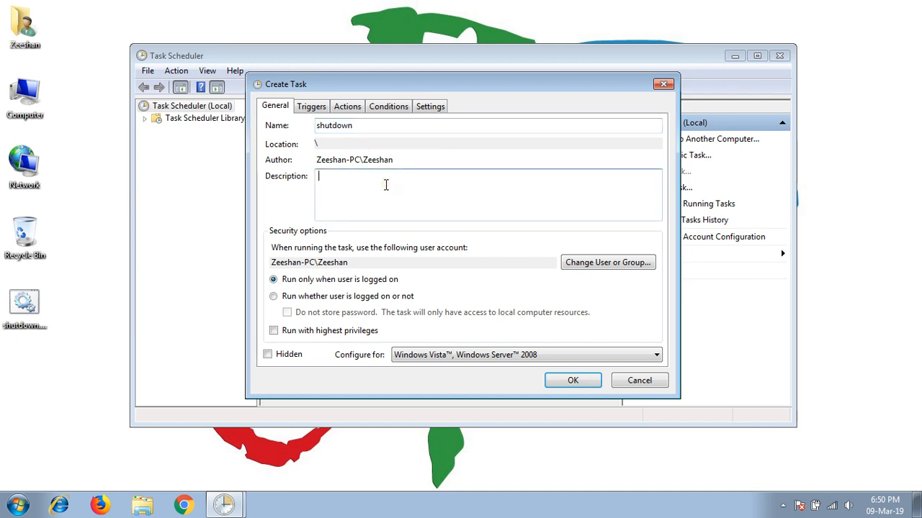
{"action": "type", "text": "This"}
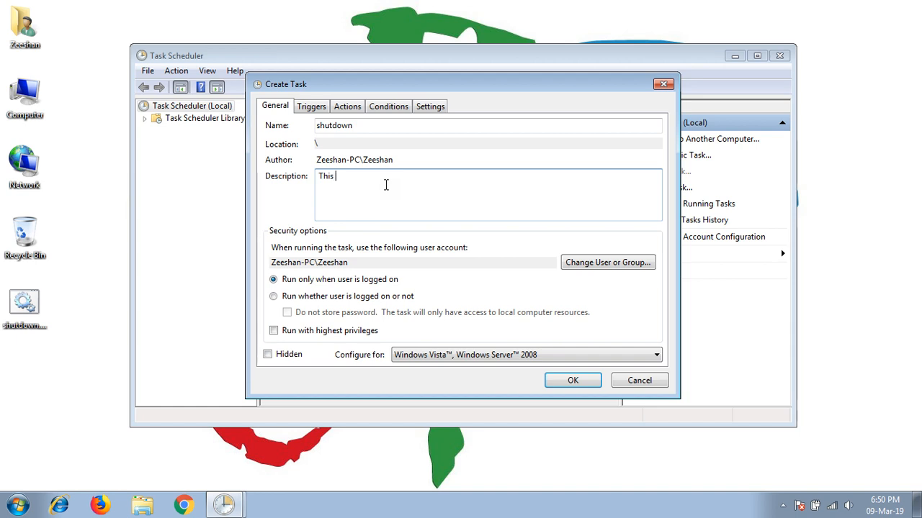
{"action": "type", "text": "action will shutdown"}
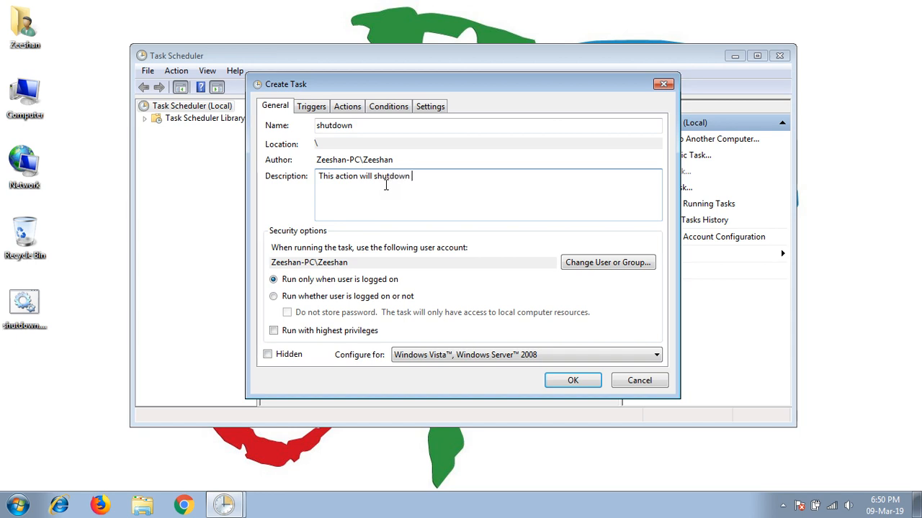
{"action": "type", "text": "m"}
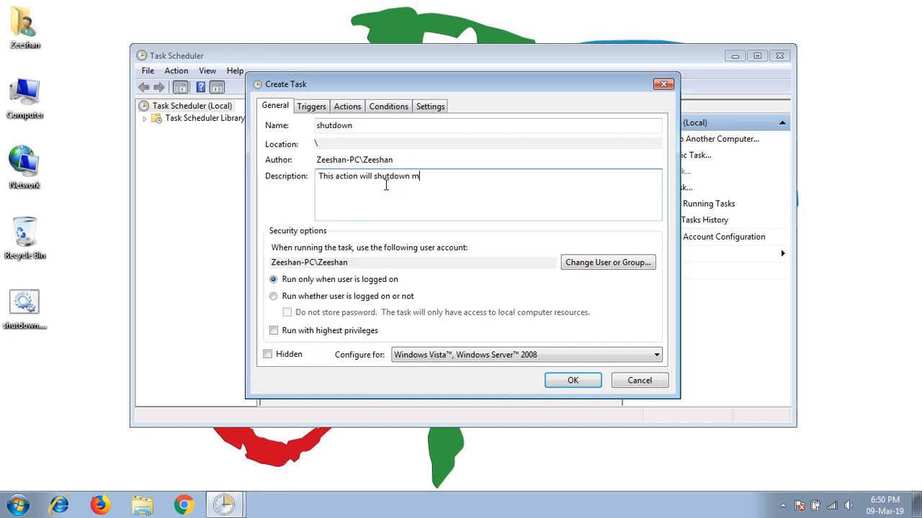
{"action": "type", "text": "y computer."}
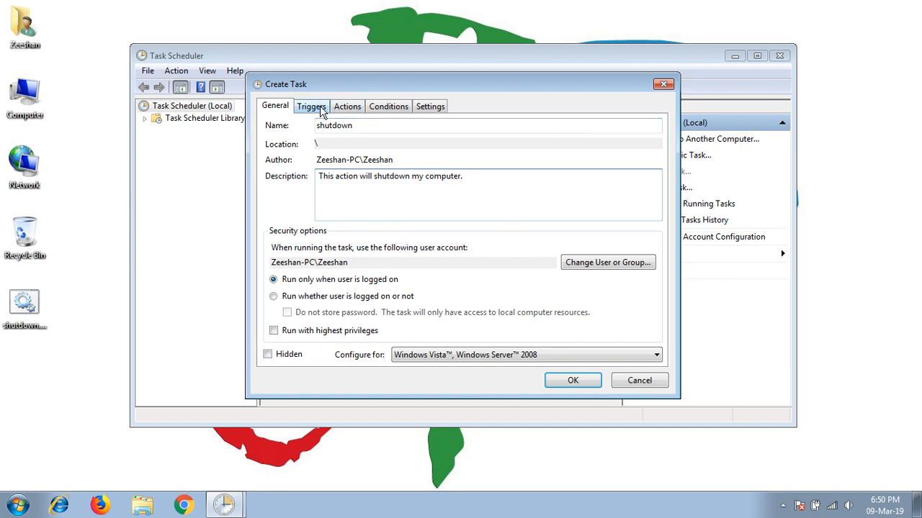
{"action": "left_click", "coordinate": [311, 106]}
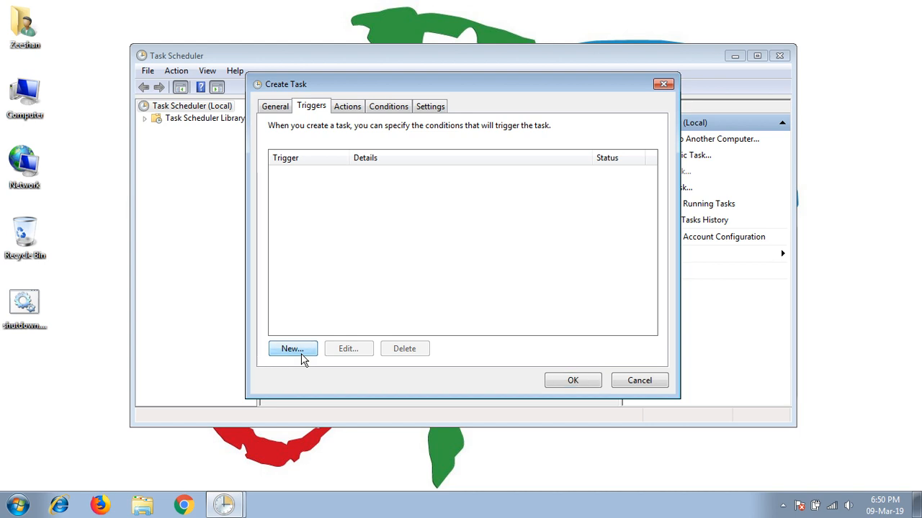
{"action": "mouse_move", "coordinate": [335, 236]}
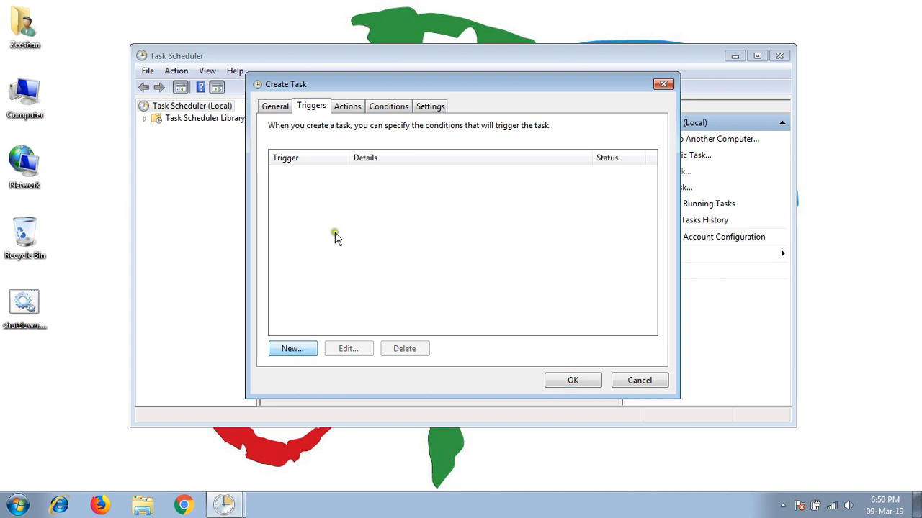
{"action": "mouse_move", "coordinate": [332, 276]}
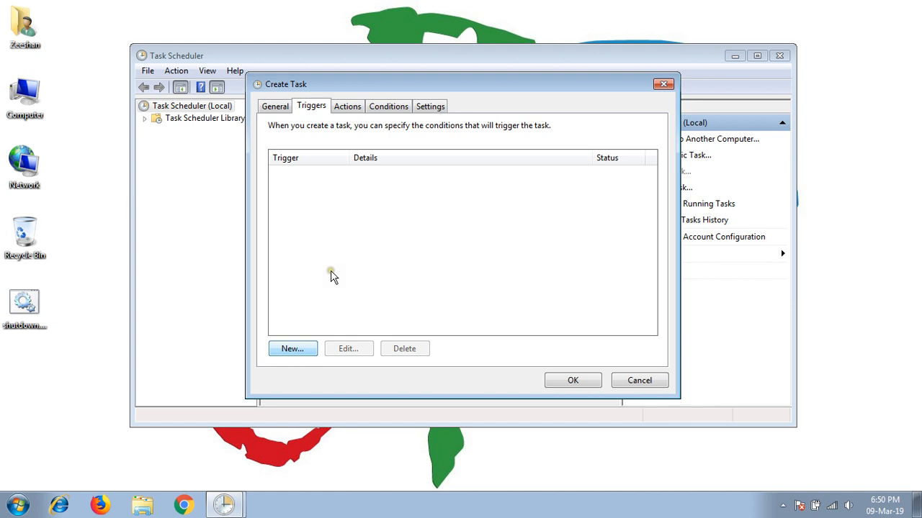
{"action": "mouse_move", "coordinate": [293, 352]}
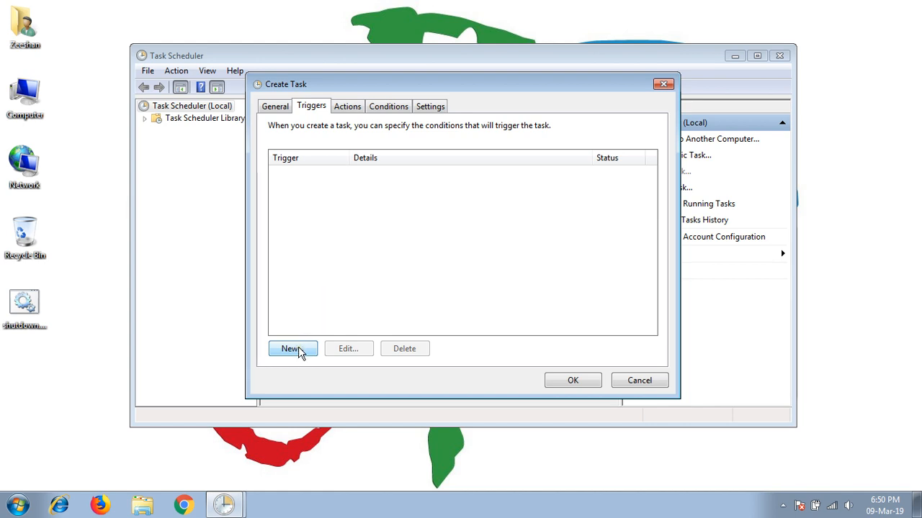
Add a one-time trigger starting at 6:55 PM on 09-Mar-19.
{"action": "left_click", "coordinate": [292, 348]}
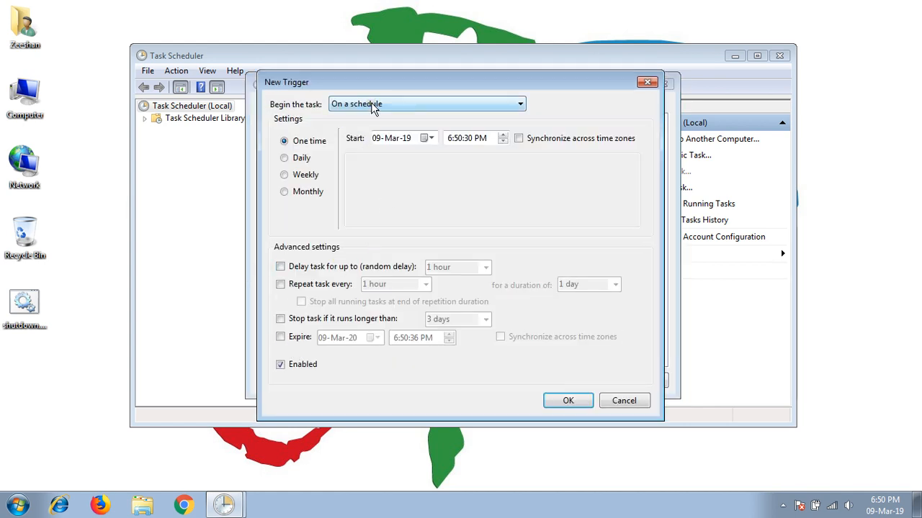
{"action": "mouse_move", "coordinate": [371, 115]}
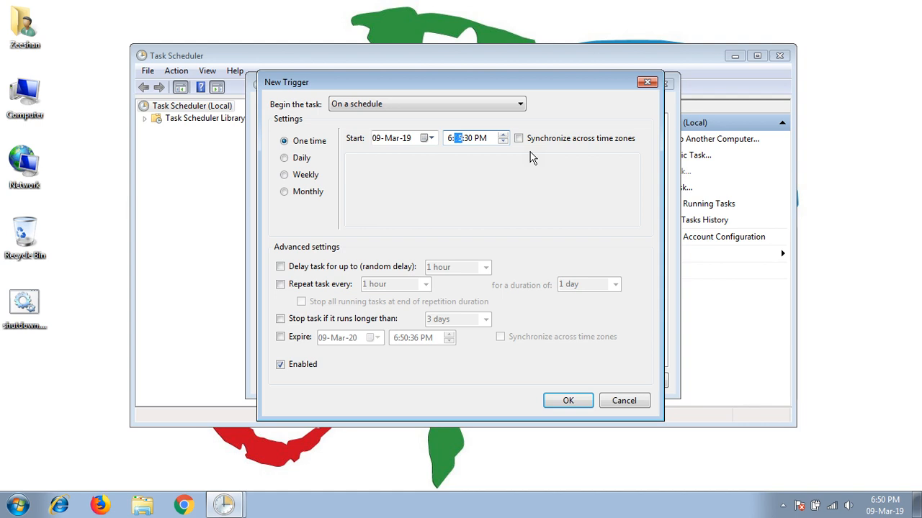
{"action": "left_click", "coordinate": [464, 137]}
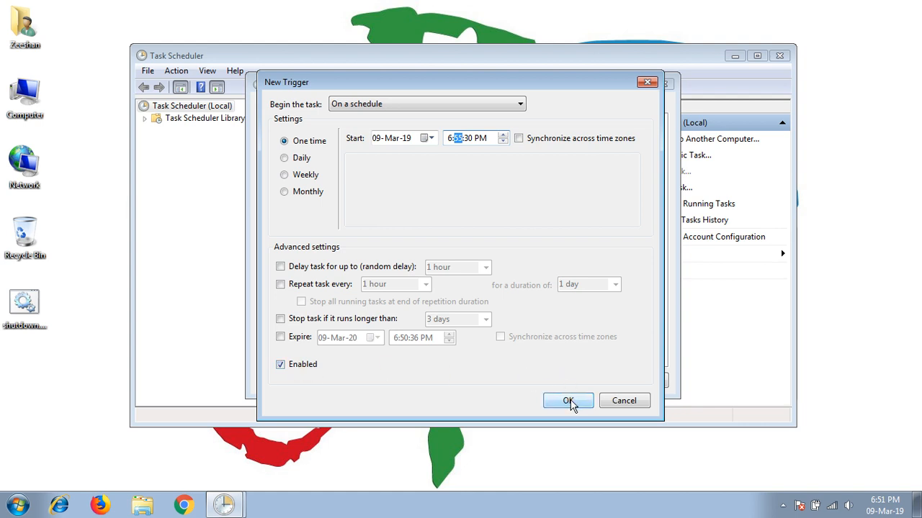
{"action": "left_click", "coordinate": [568, 401]}
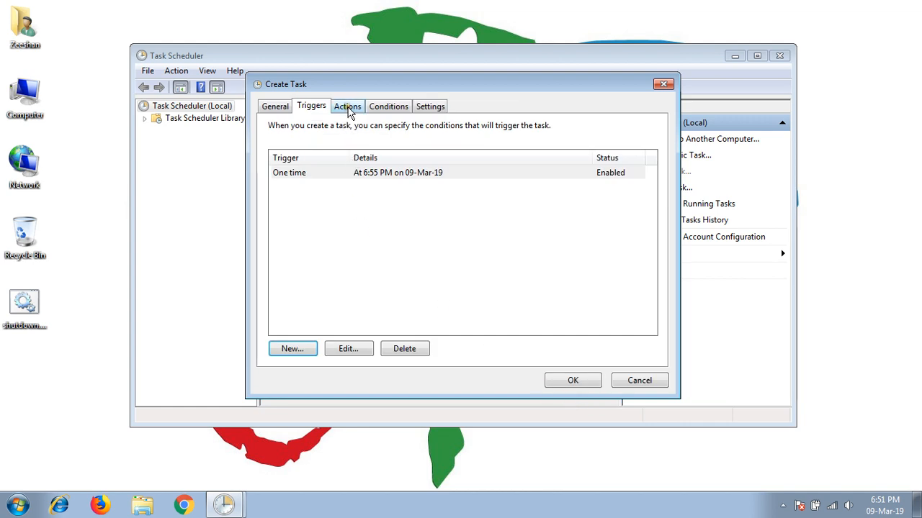
Add an action that starts the desktop shutdown.bat script.
{"action": "left_click", "coordinate": [347, 106]}
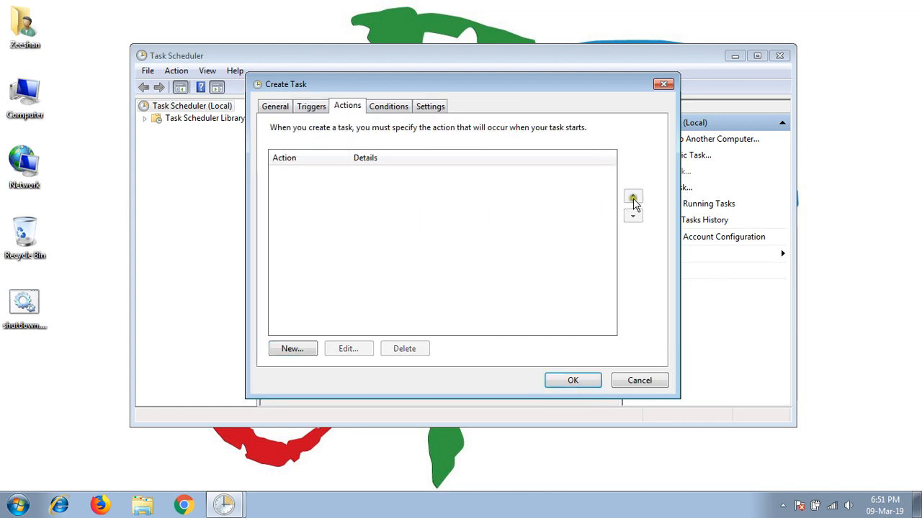
{"action": "left_click", "coordinate": [291, 349]}
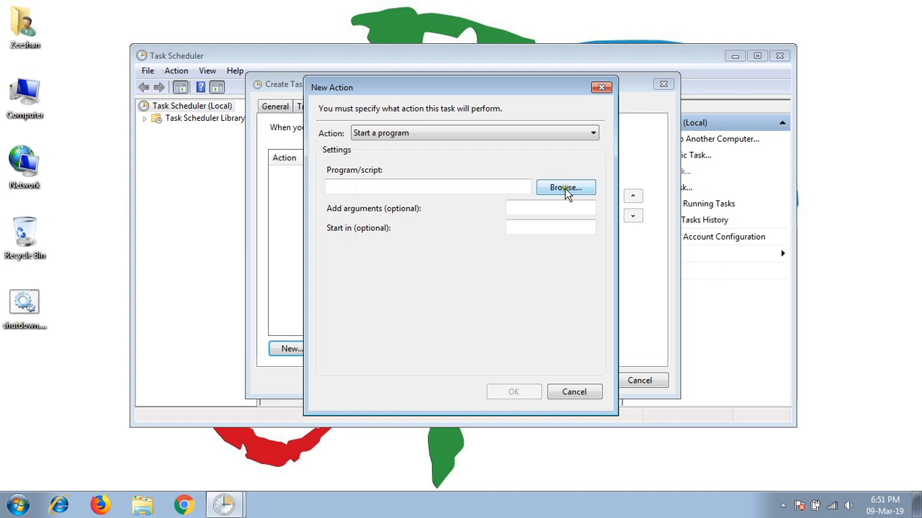
{"action": "left_click", "coordinate": [566, 188]}
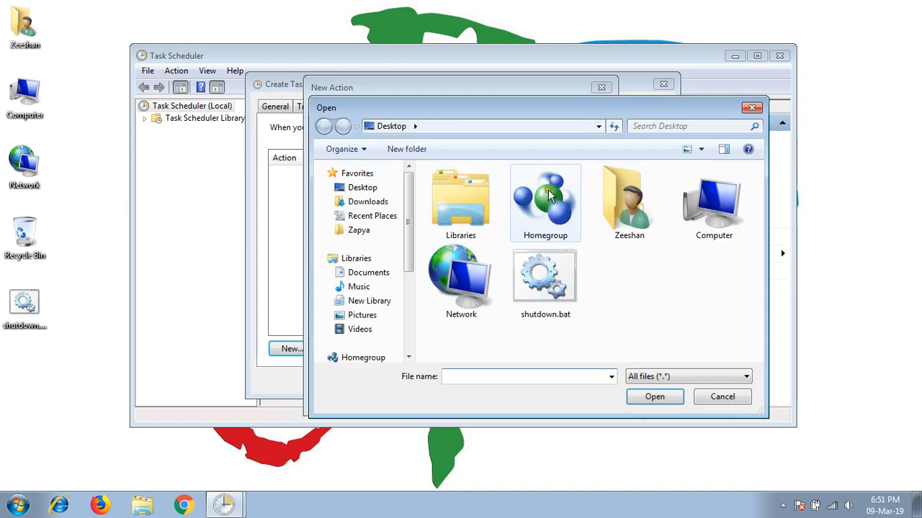
{"action": "left_click", "coordinate": [545, 277]}
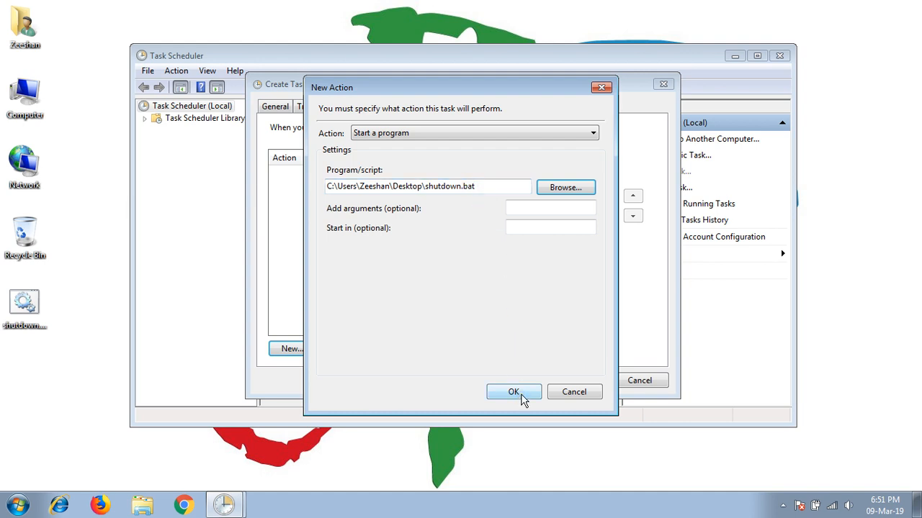
{"action": "left_click", "coordinate": [513, 391]}
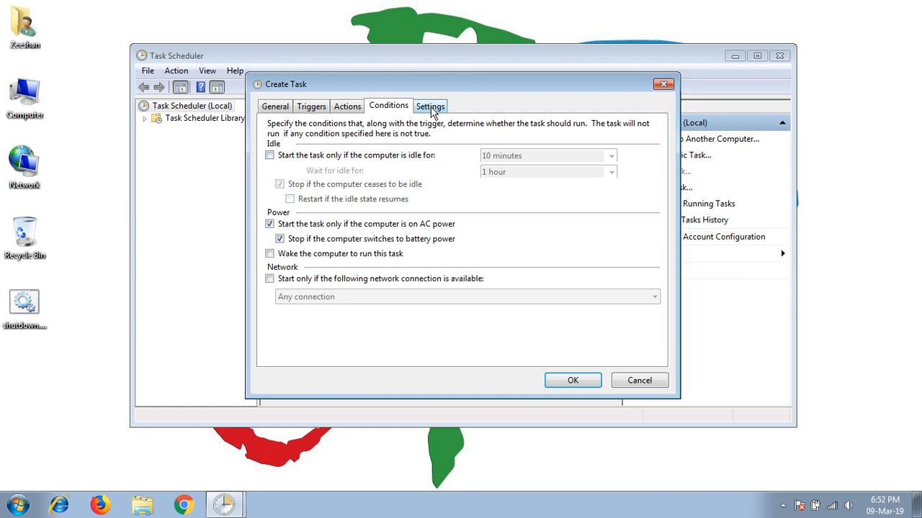
Dismiss the duplicate-name error on saving, rename the task 'Newshutdown', and save it.
{"action": "left_click", "coordinate": [430, 106]}
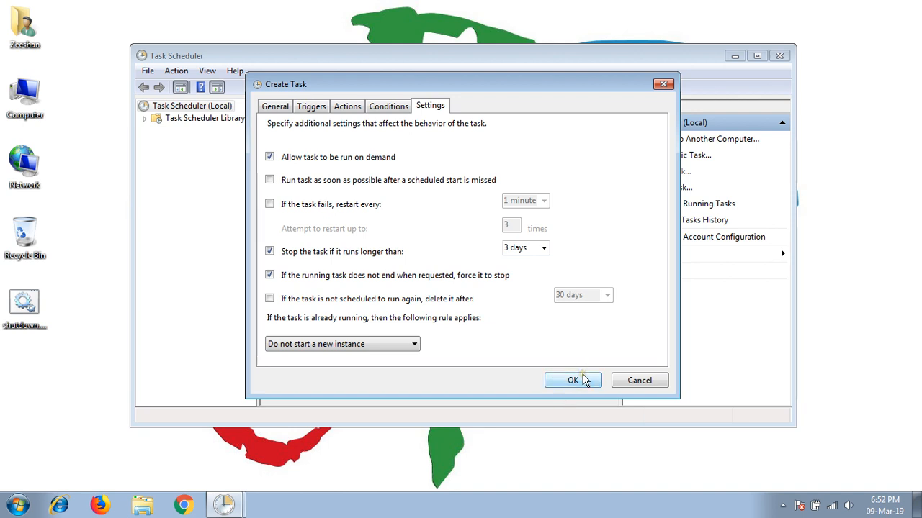
{"action": "left_click", "coordinate": [572, 380]}
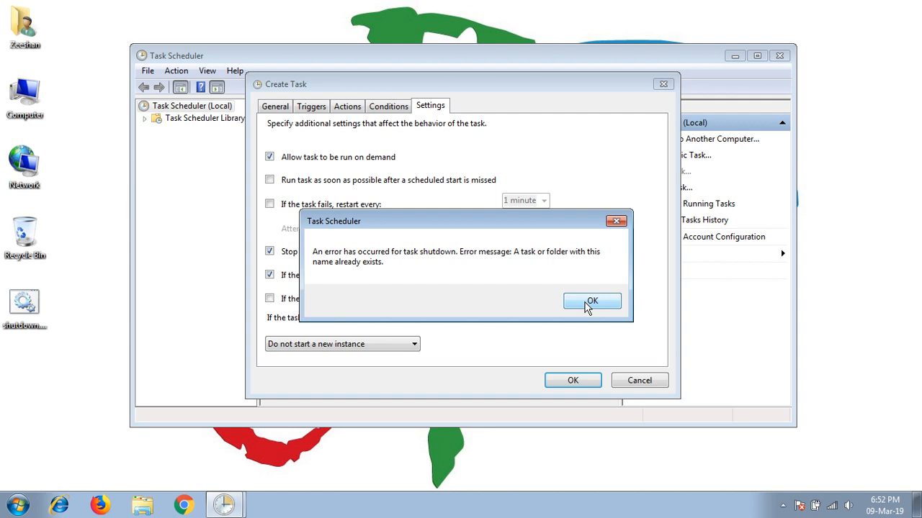
{"action": "left_click", "coordinate": [592, 301]}
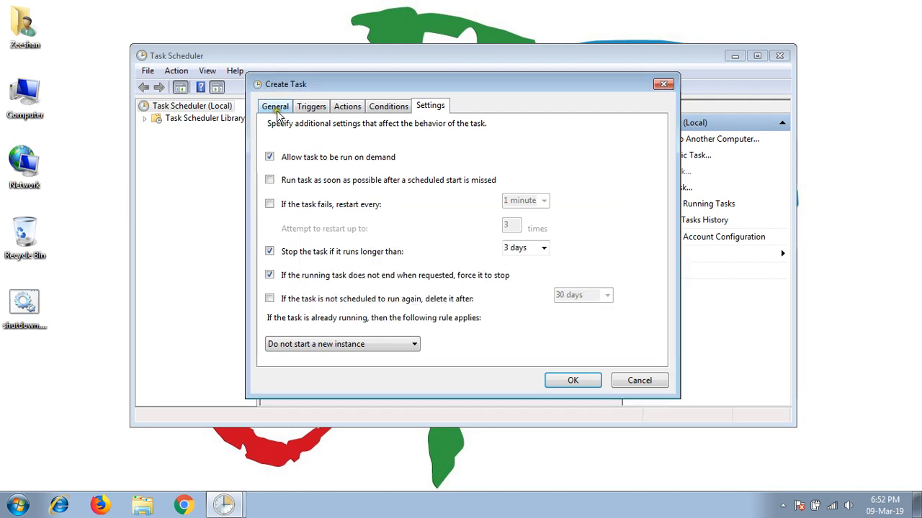
{"action": "left_click", "coordinate": [275, 106]}
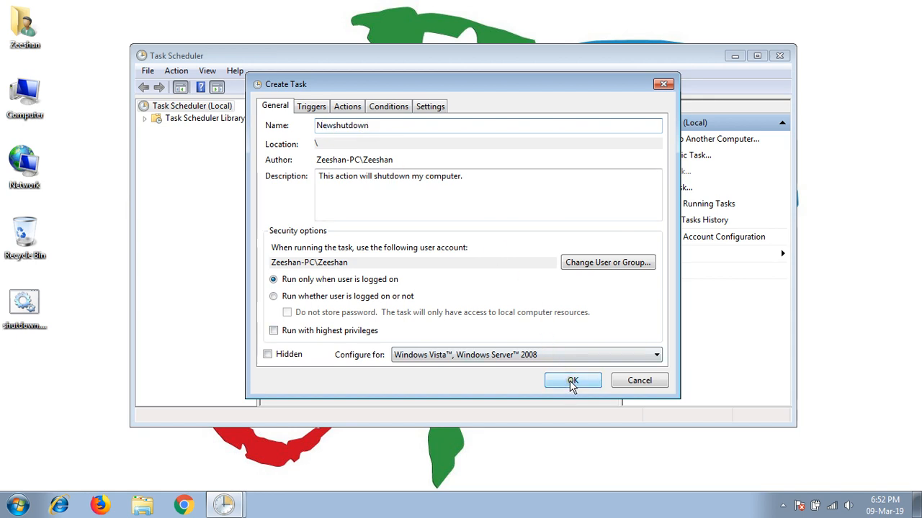
{"action": "left_click", "coordinate": [573, 380]}
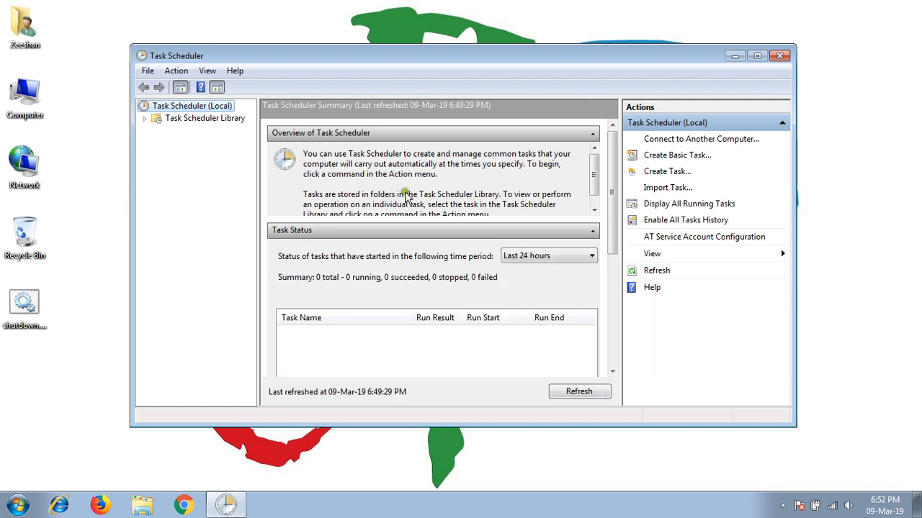
Locate the old 'shutdown' task from Active Tasks in the library and delete it.
{"action": "scroll", "scroll_direction": "down", "scroll_amount": 3}
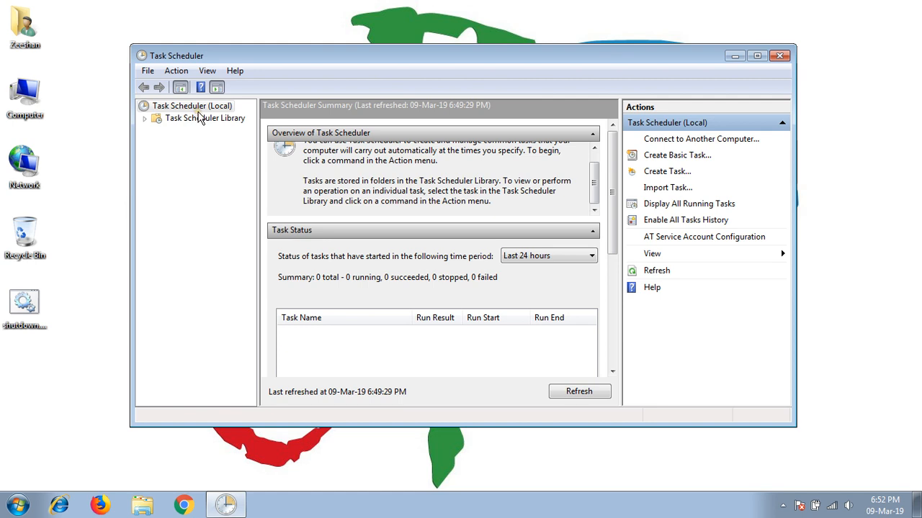
{"action": "left_click", "coordinate": [192, 106]}
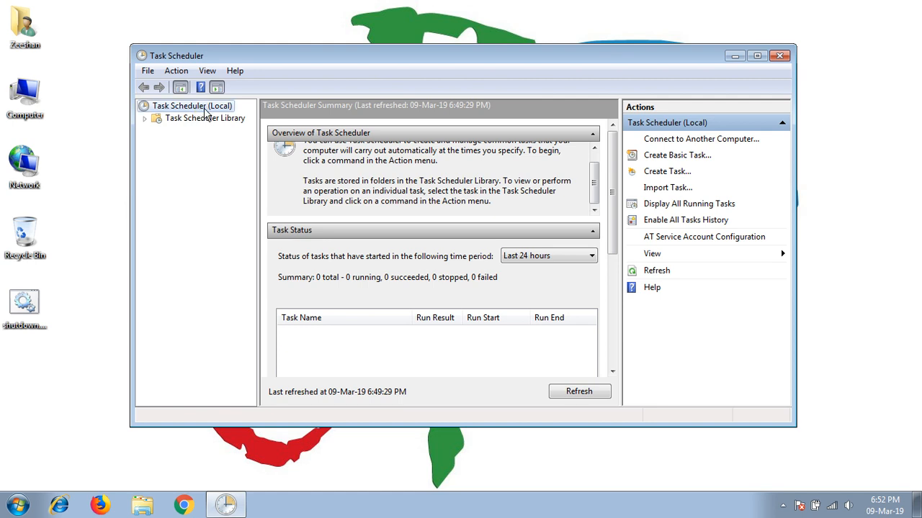
{"action": "left_click", "coordinate": [592, 230]}
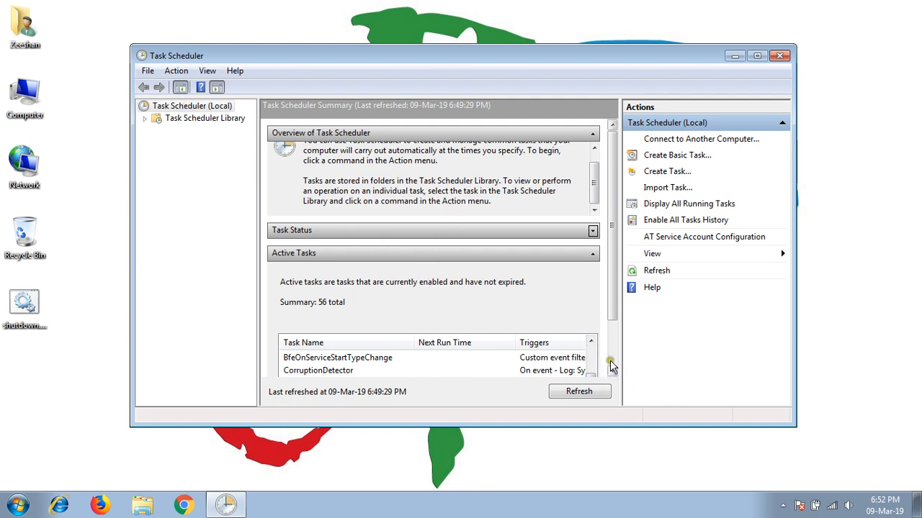
{"action": "scroll", "scroll_direction": "down", "scroll_amount": 3}
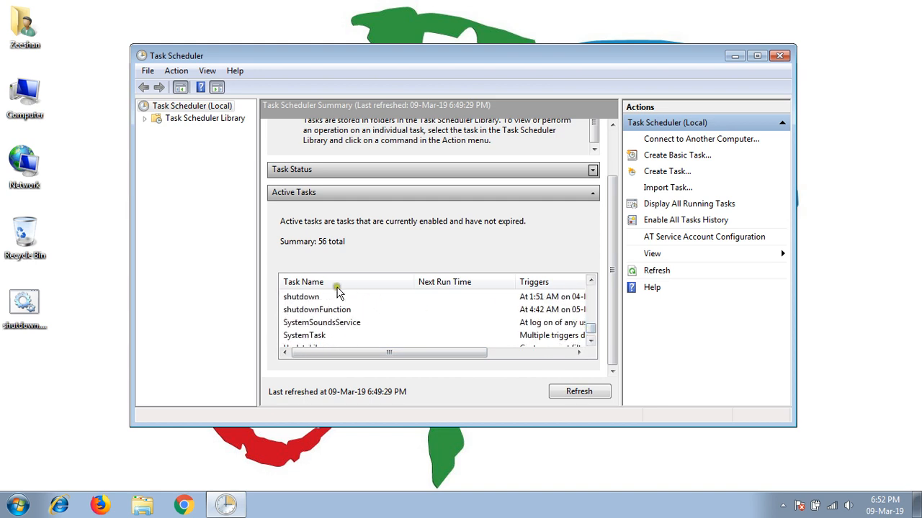
{"action": "left_click", "coordinate": [301, 297]}
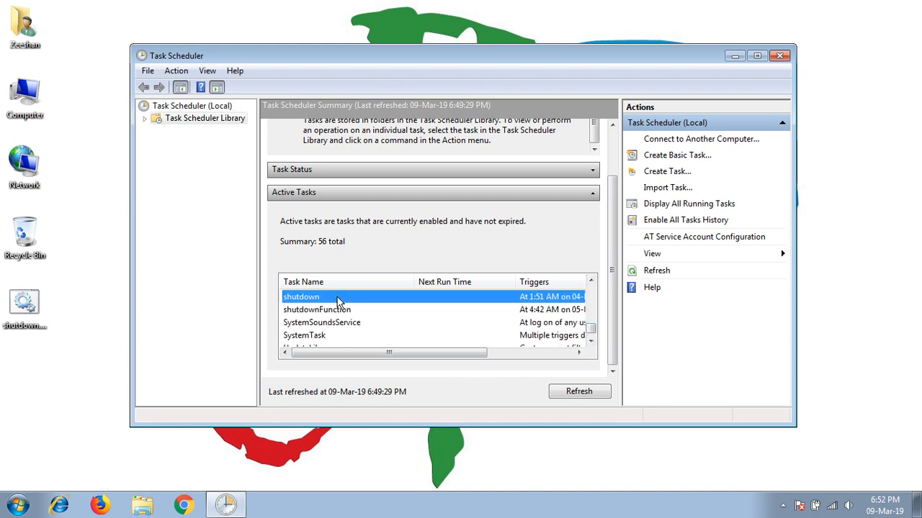
{"action": "left_click", "coordinate": [206, 117]}
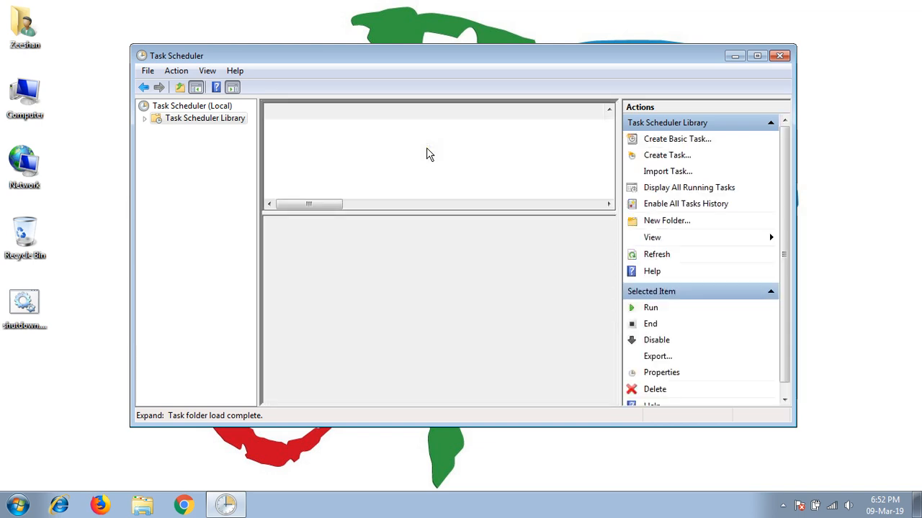
{"action": "left_click", "coordinate": [205, 118]}
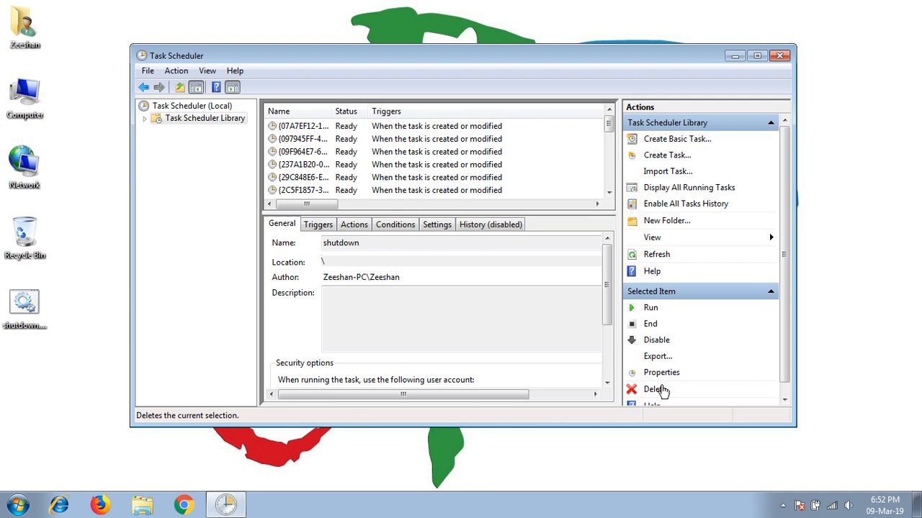
{"action": "left_click", "coordinate": [654, 389]}
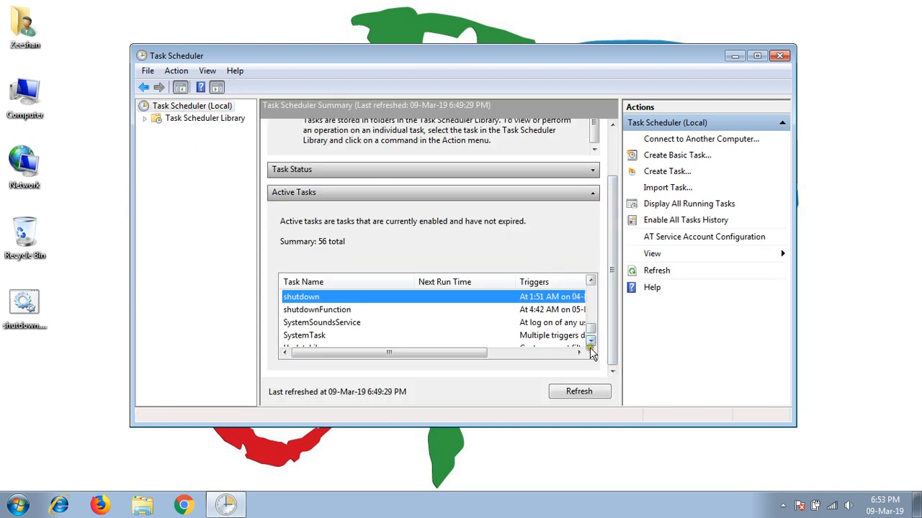
Check the taskbar clock and browse the Active Tasks list.
{"action": "left_click", "coordinate": [578, 391]}
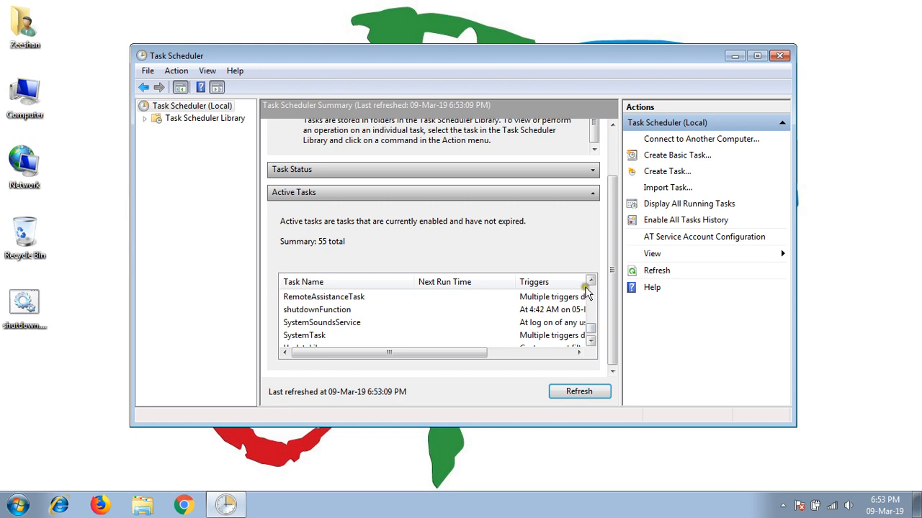
{"action": "mouse_move", "coordinate": [494, 321]}
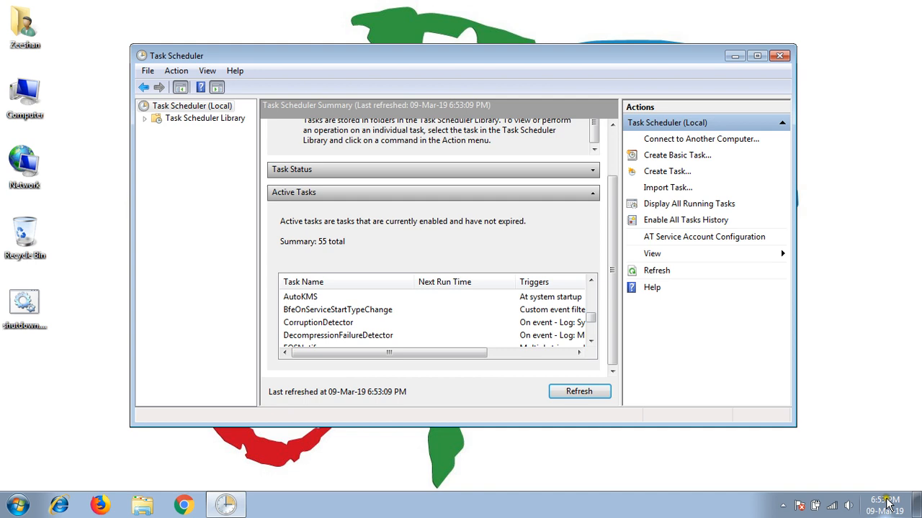
{"action": "left_click", "coordinate": [884, 499]}
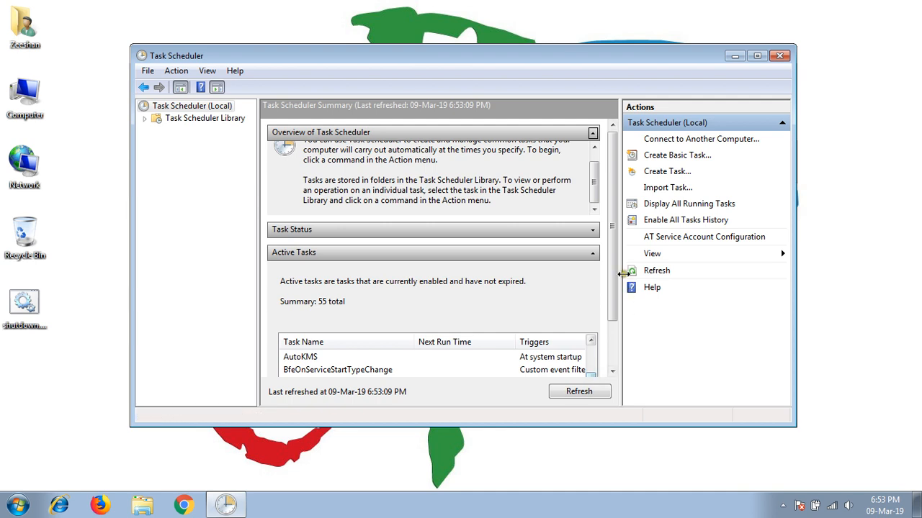
{"action": "scroll", "scroll_direction": "down", "scroll_amount": 3}
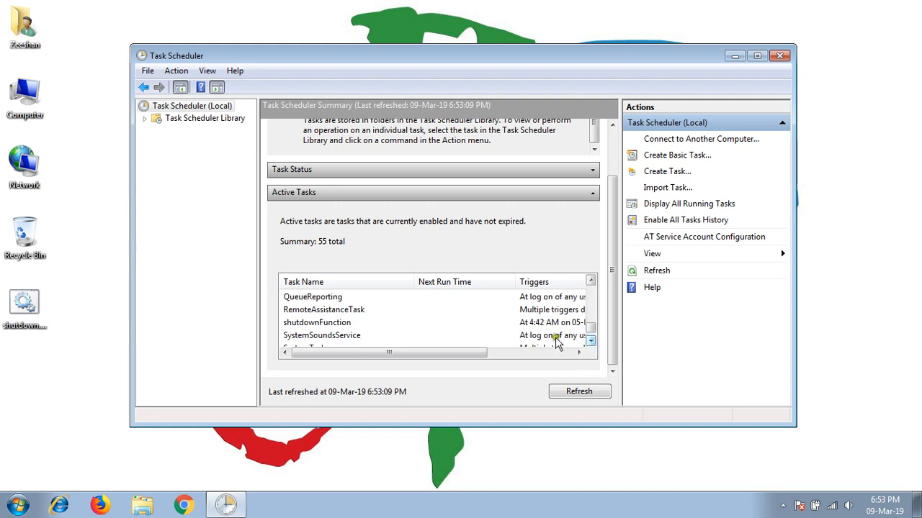
{"action": "left_click", "coordinate": [317, 322]}
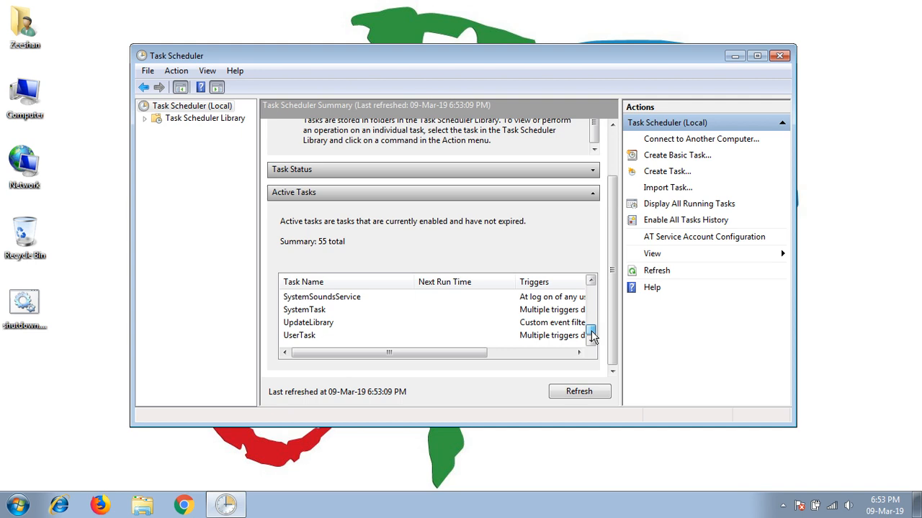
{"action": "left_click", "coordinate": [591, 335]}
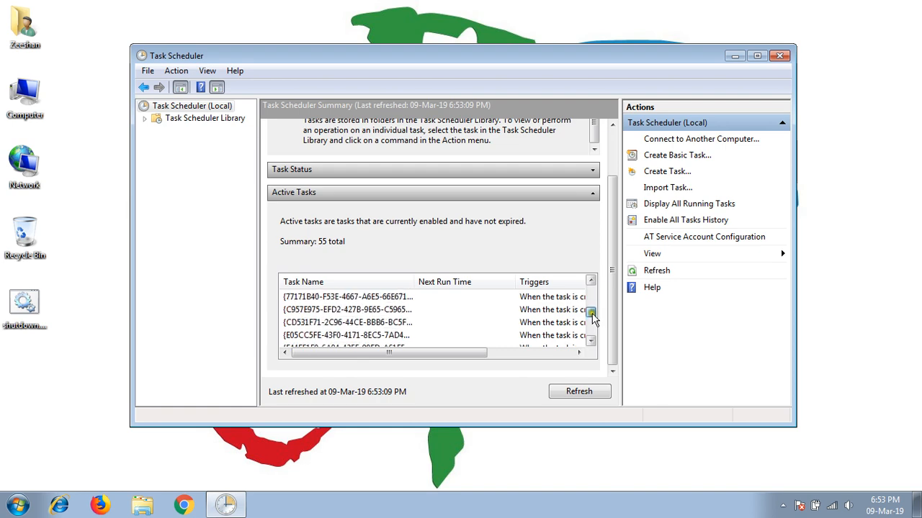
{"action": "left_click", "coordinate": [591, 300]}
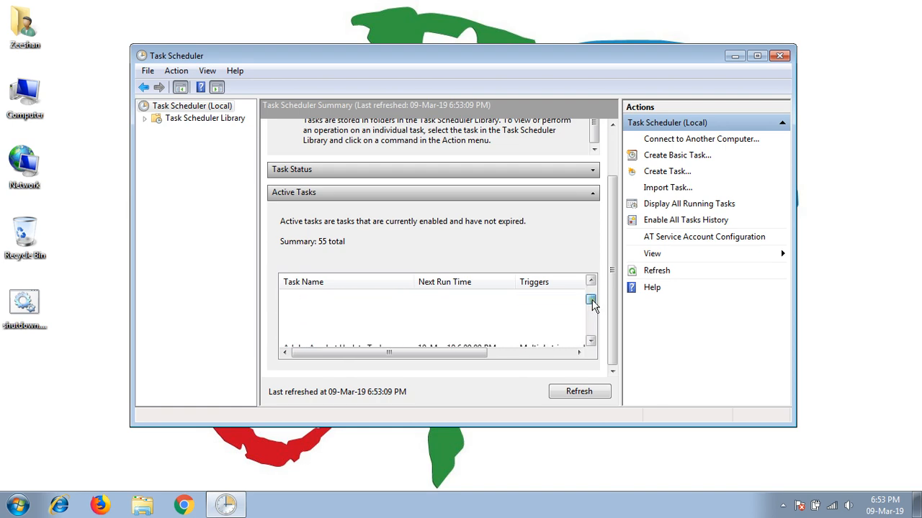
{"action": "left_click", "coordinate": [884, 500]}
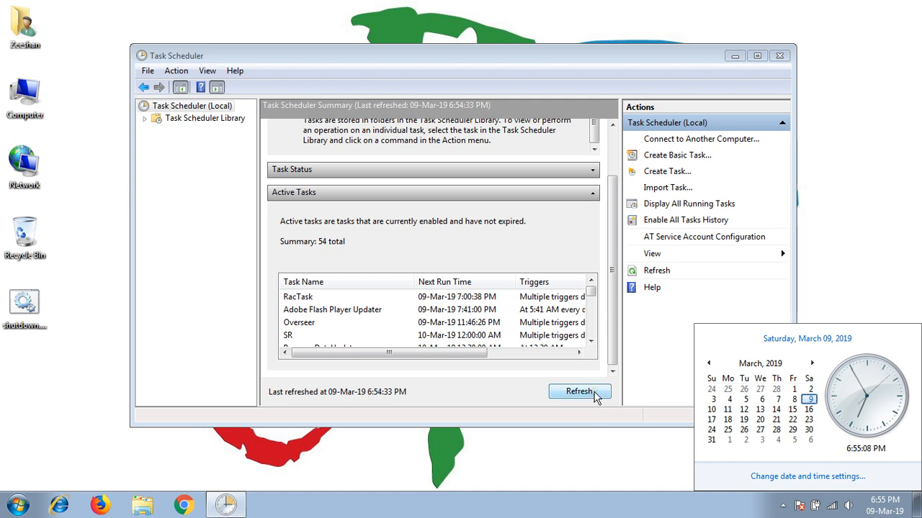
Refresh the summary, now listing 54 active tasks as of 6:55 PM.
{"action": "left_click", "coordinate": [580, 391]}
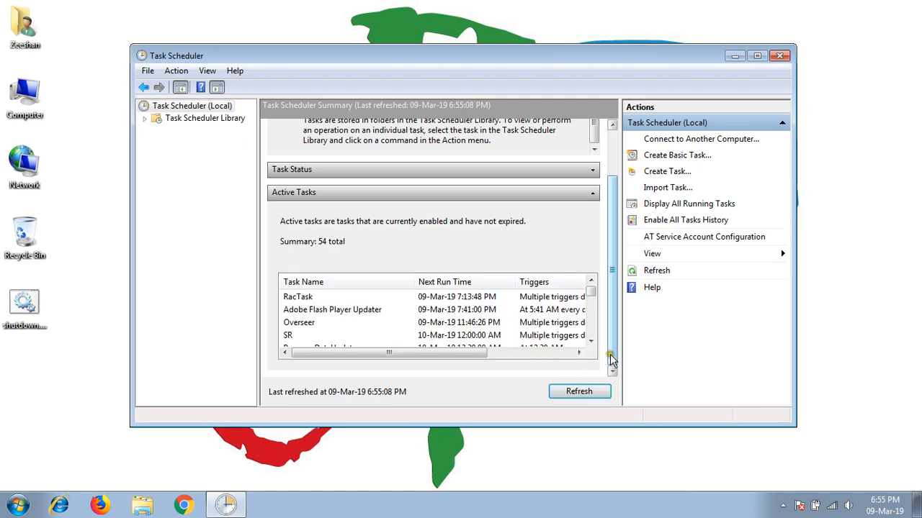
{"action": "left_click", "coordinate": [782, 507]}
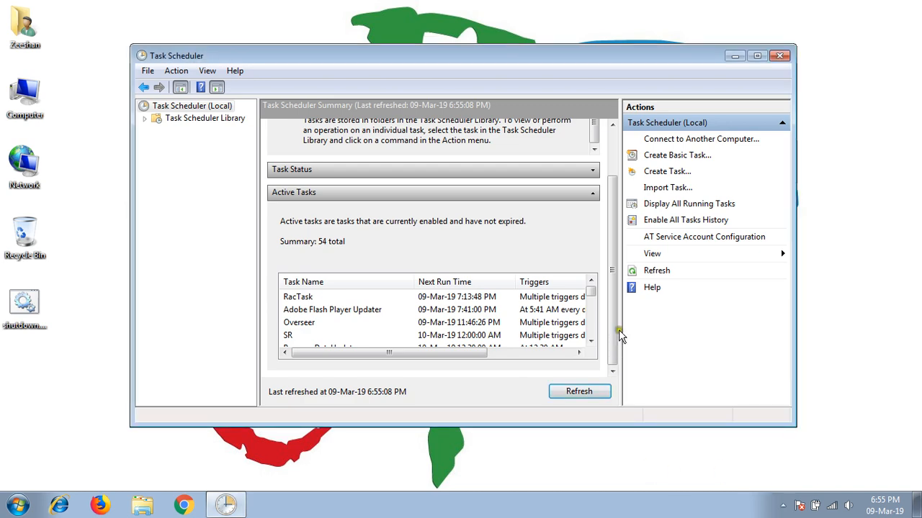
{"action": "scroll", "scroll_direction": "up", "scroll_amount": 3}
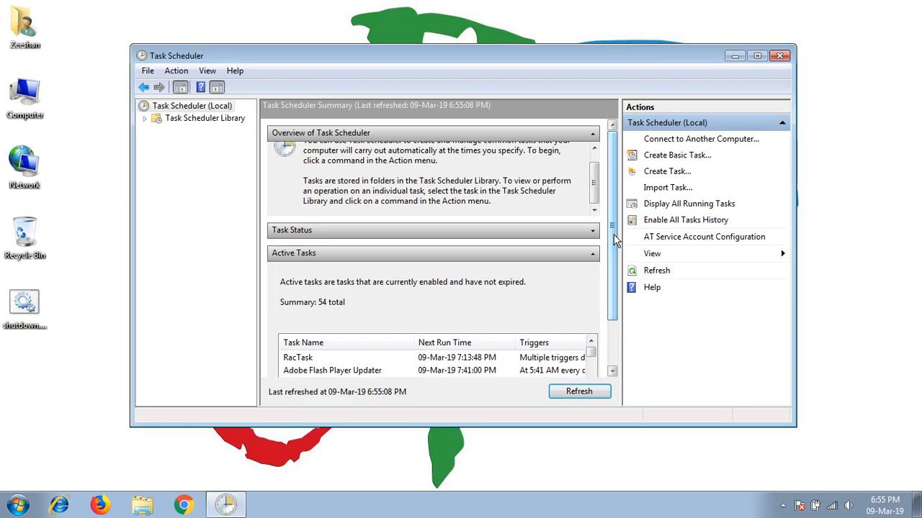